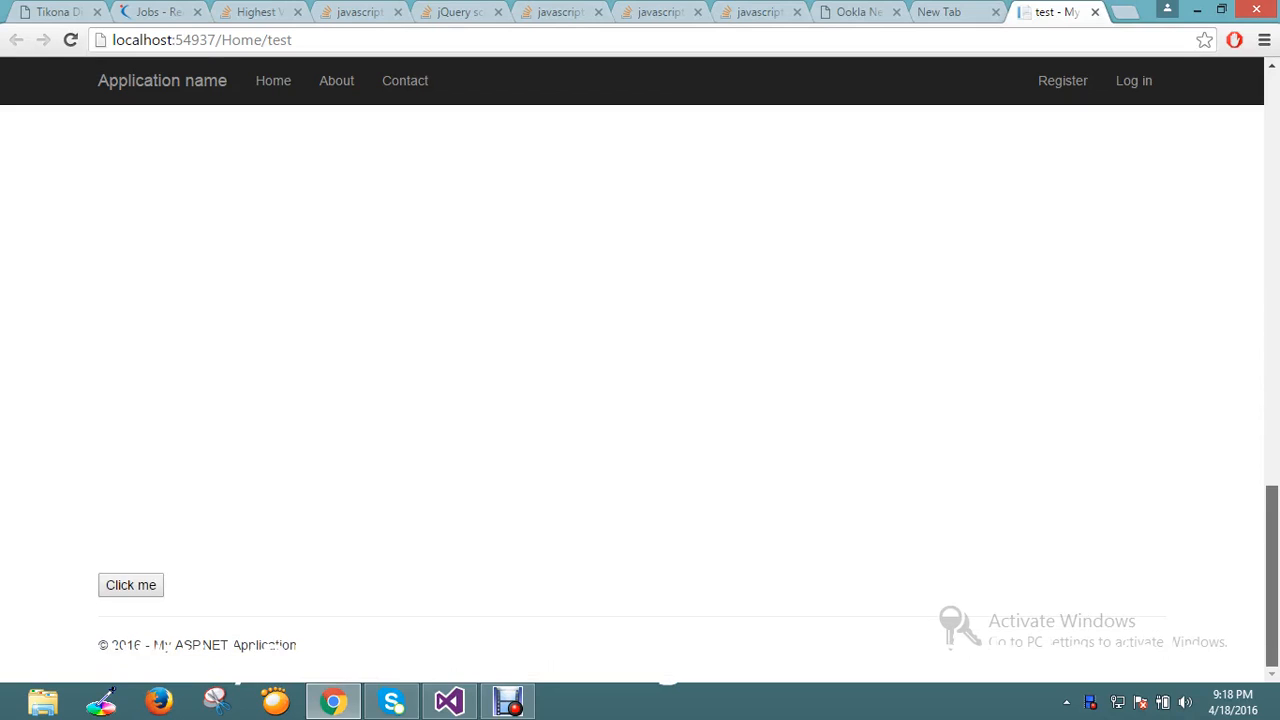
Try the Click me button on the test page twice, then return to the code editor.
click(130, 585)
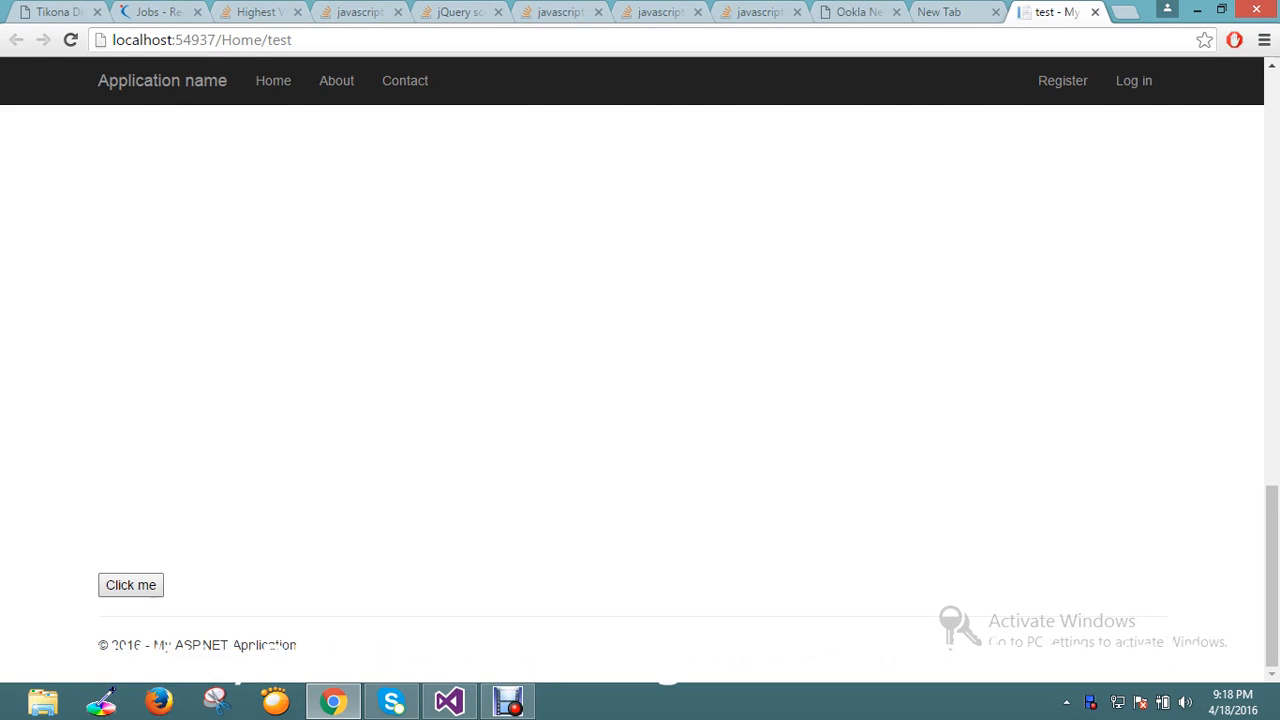
click(130, 585)
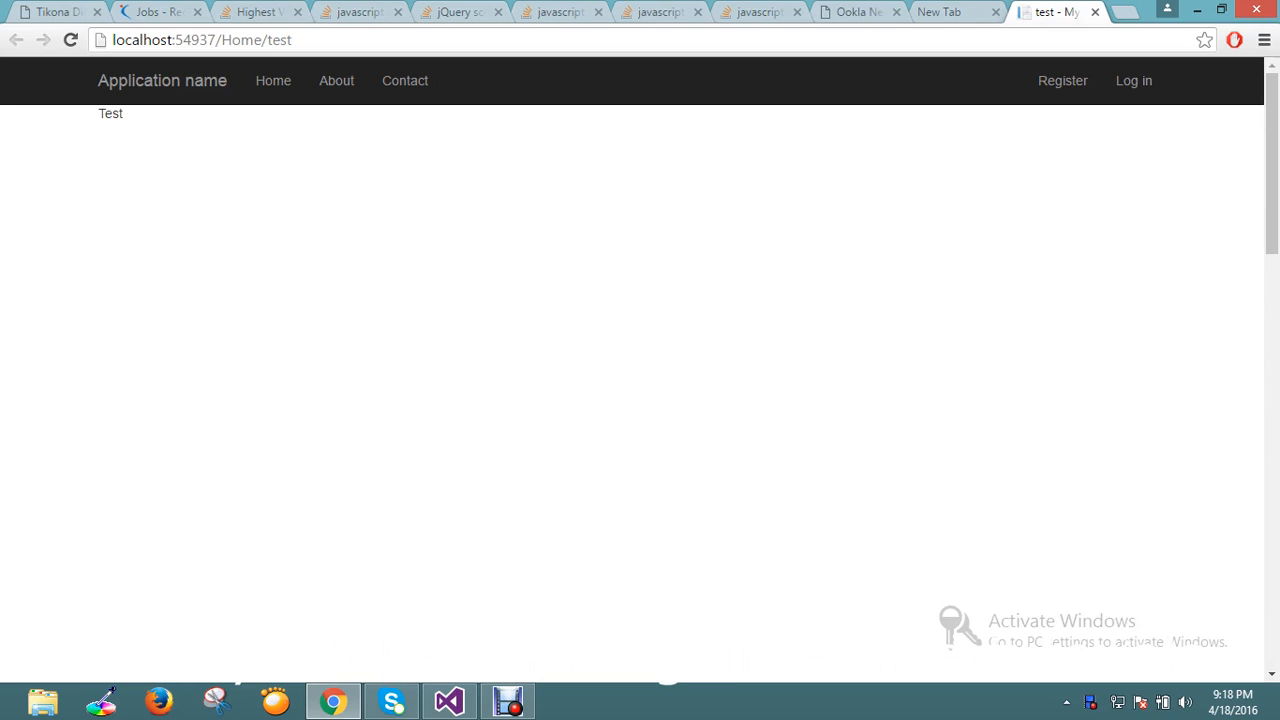
click(448, 700)
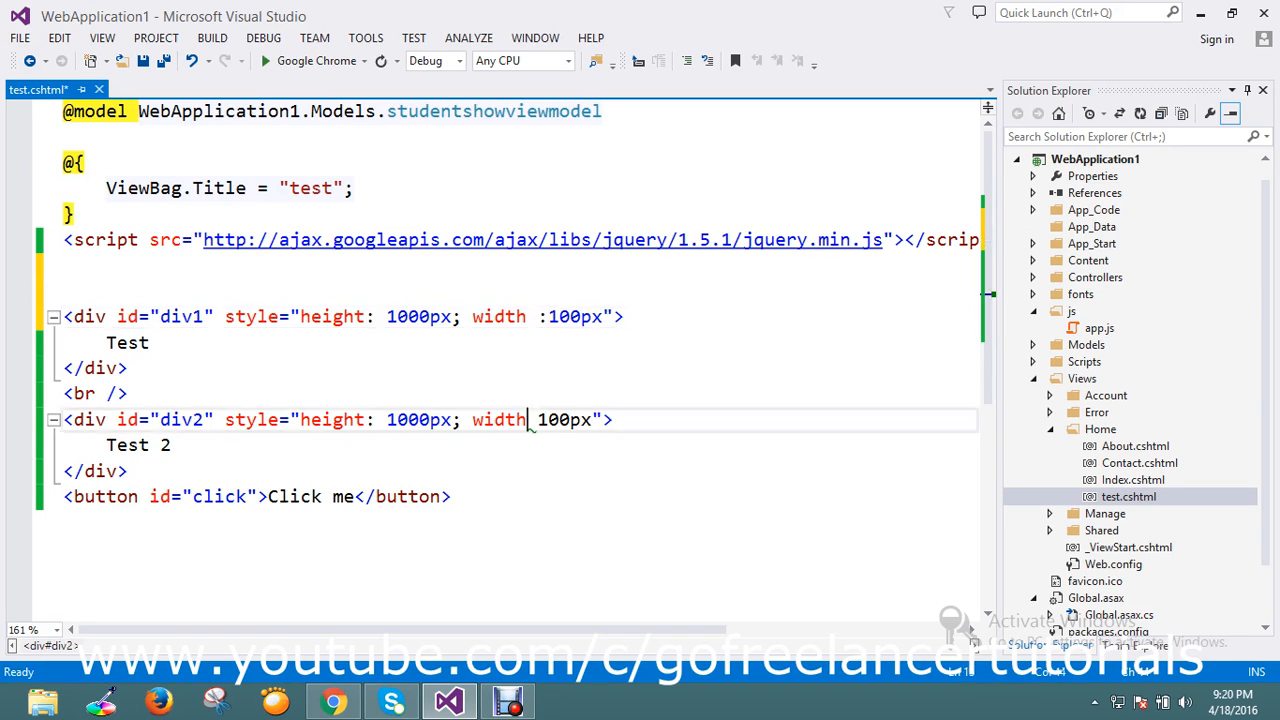
Fix div2's style to read width: 100px and move to the blank line after the jQuery include.
text(:)
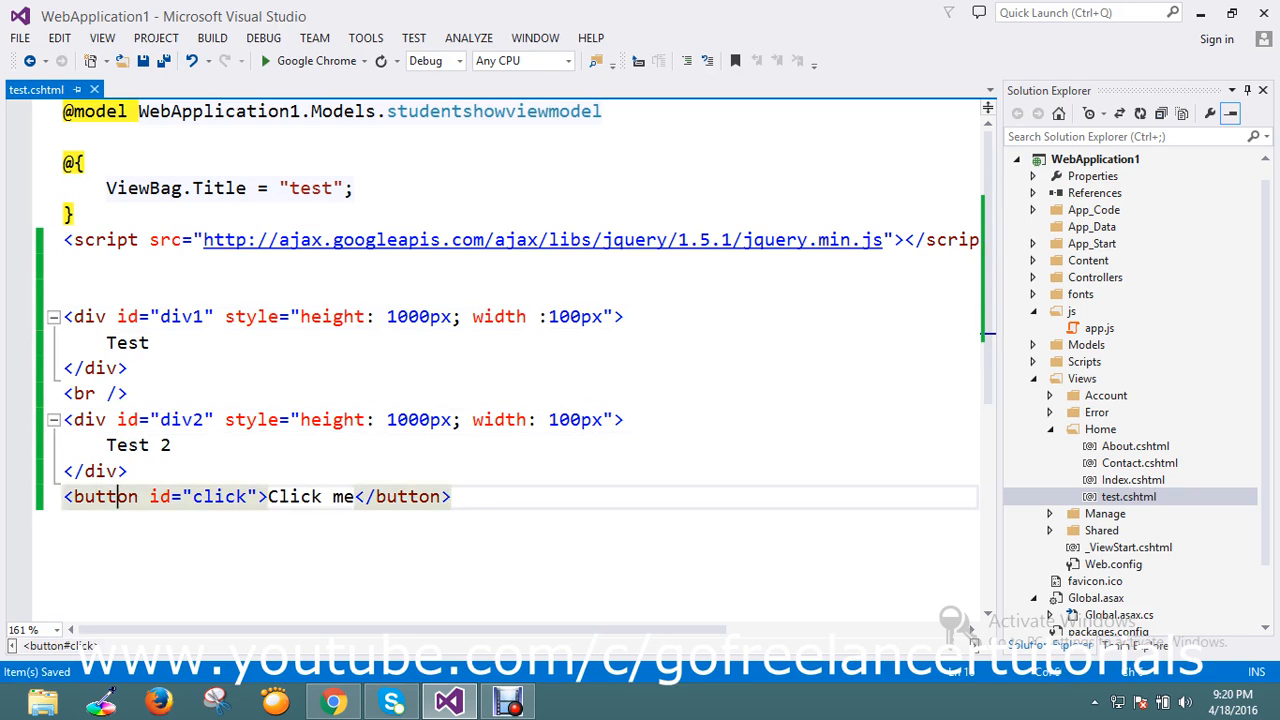
double_click(218, 496)
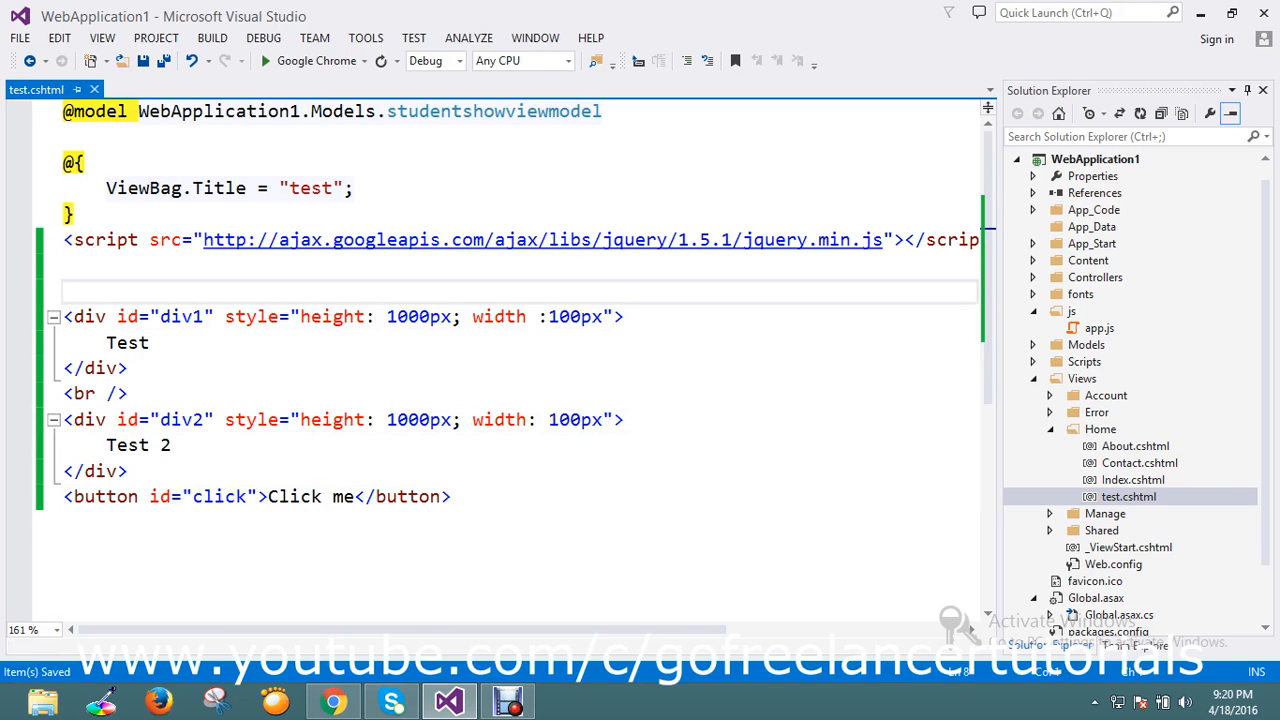
Add a new <script> block below the jQuery include.
text(<)
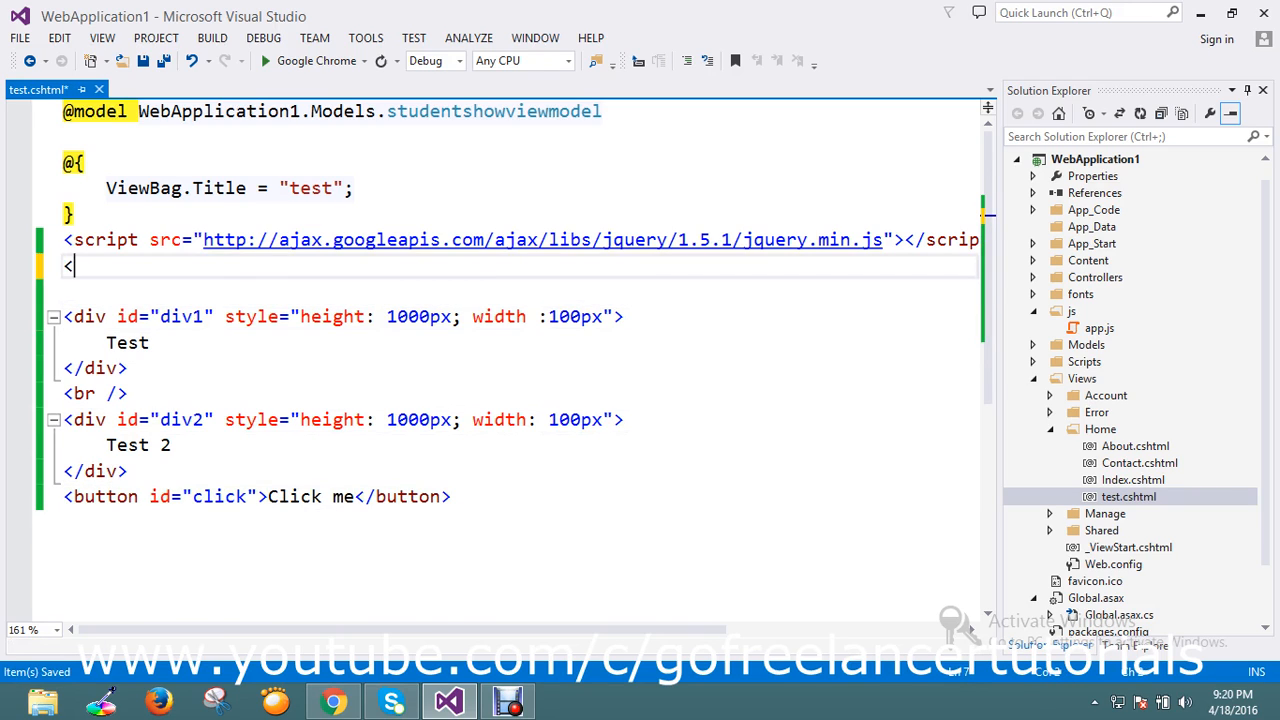
text(s)
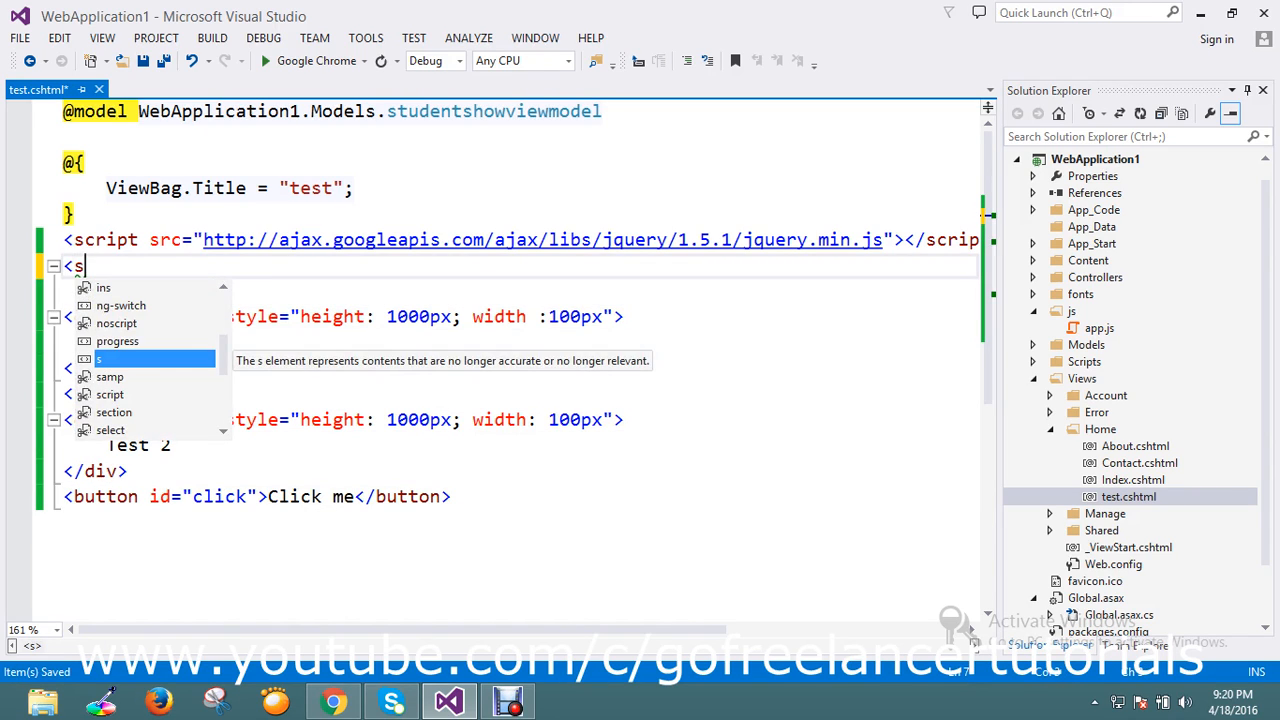
text(cript)
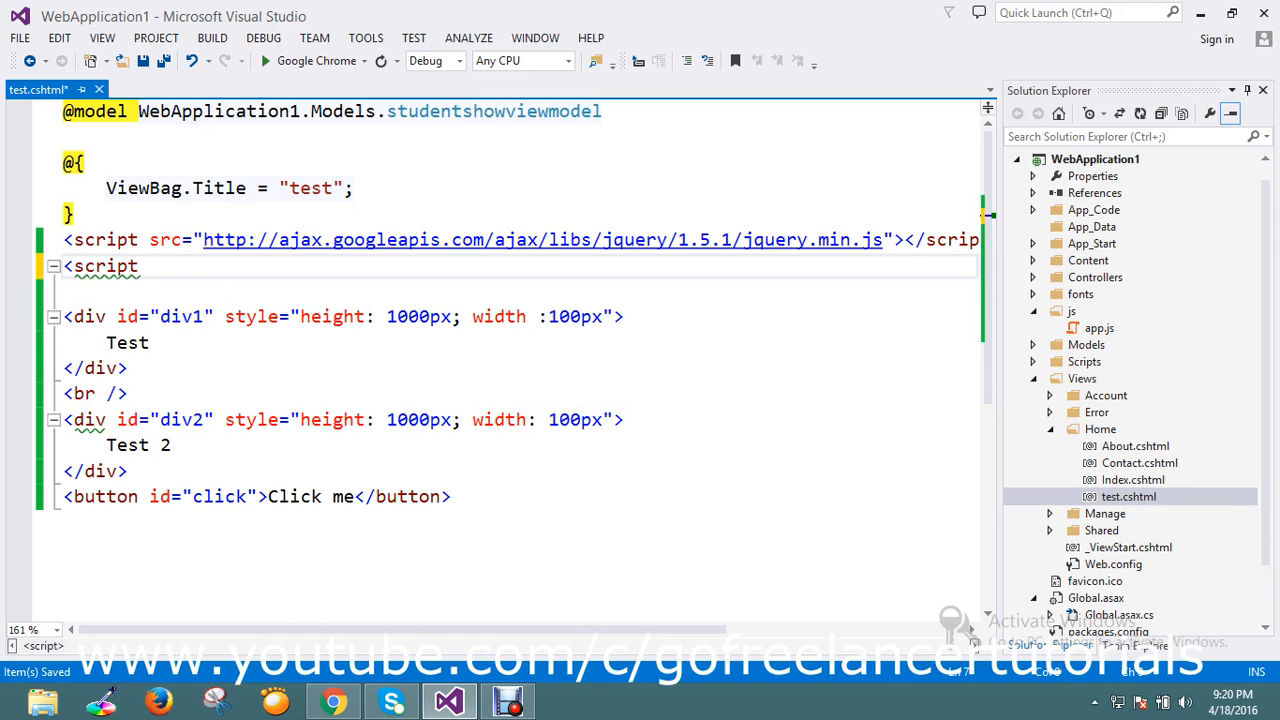
key(enter)
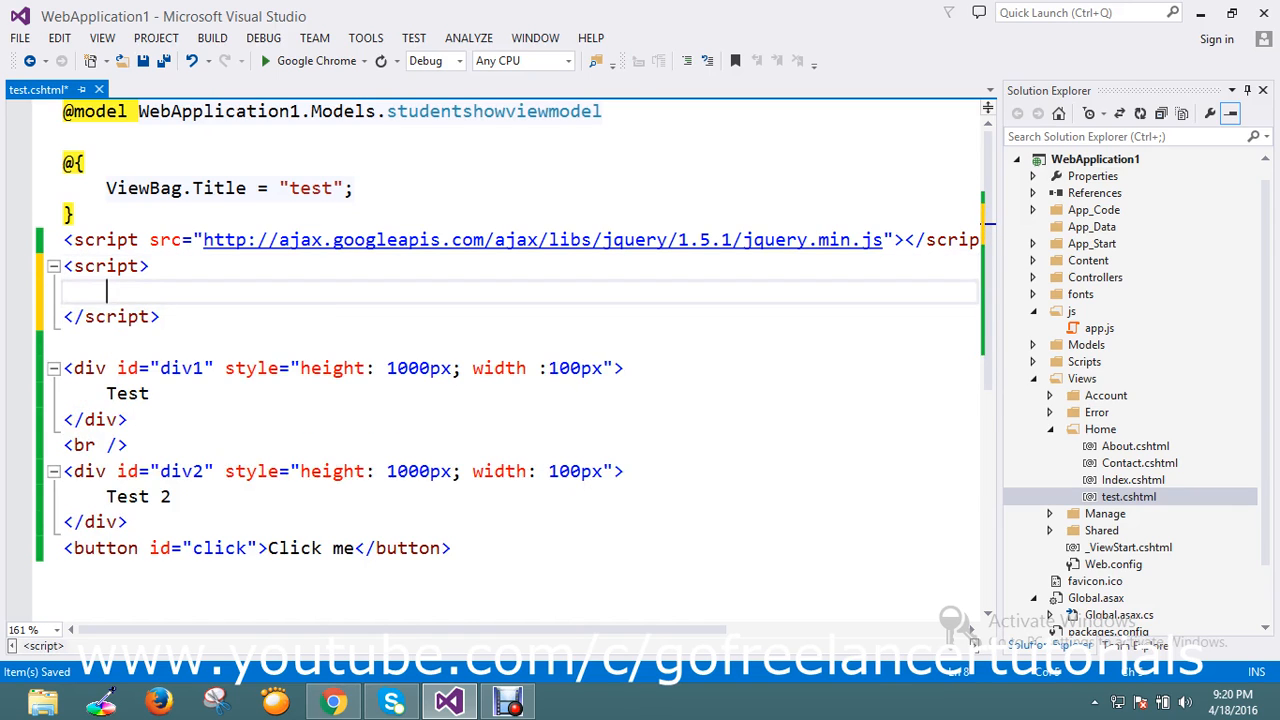
Write an empty $(document).ready(function() { }) handler inside the script block.
text($(d)
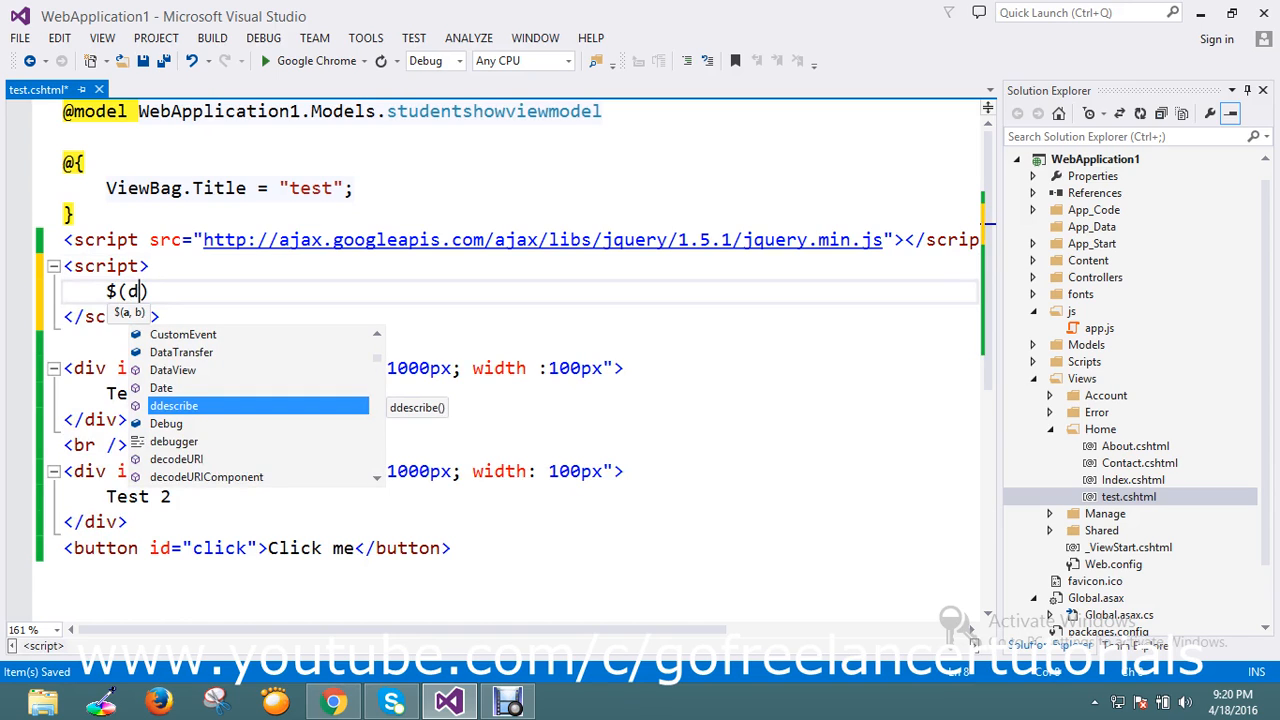
text(ocument))
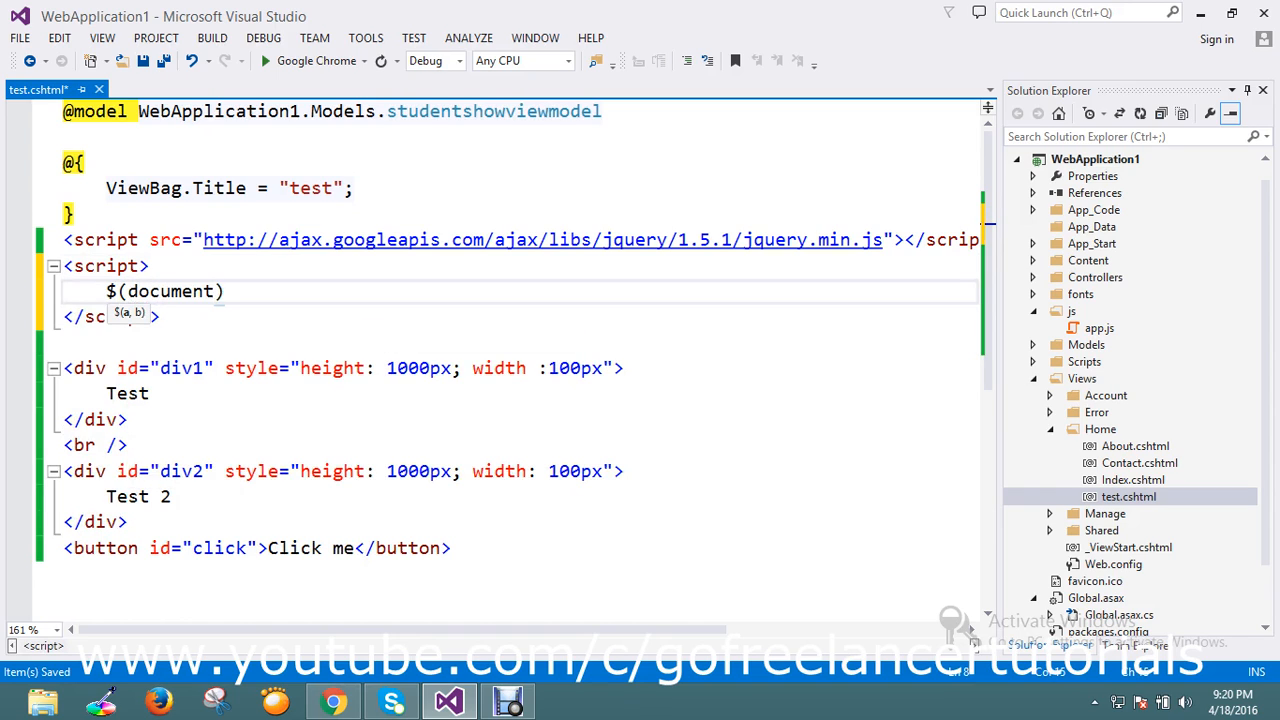
text(.)
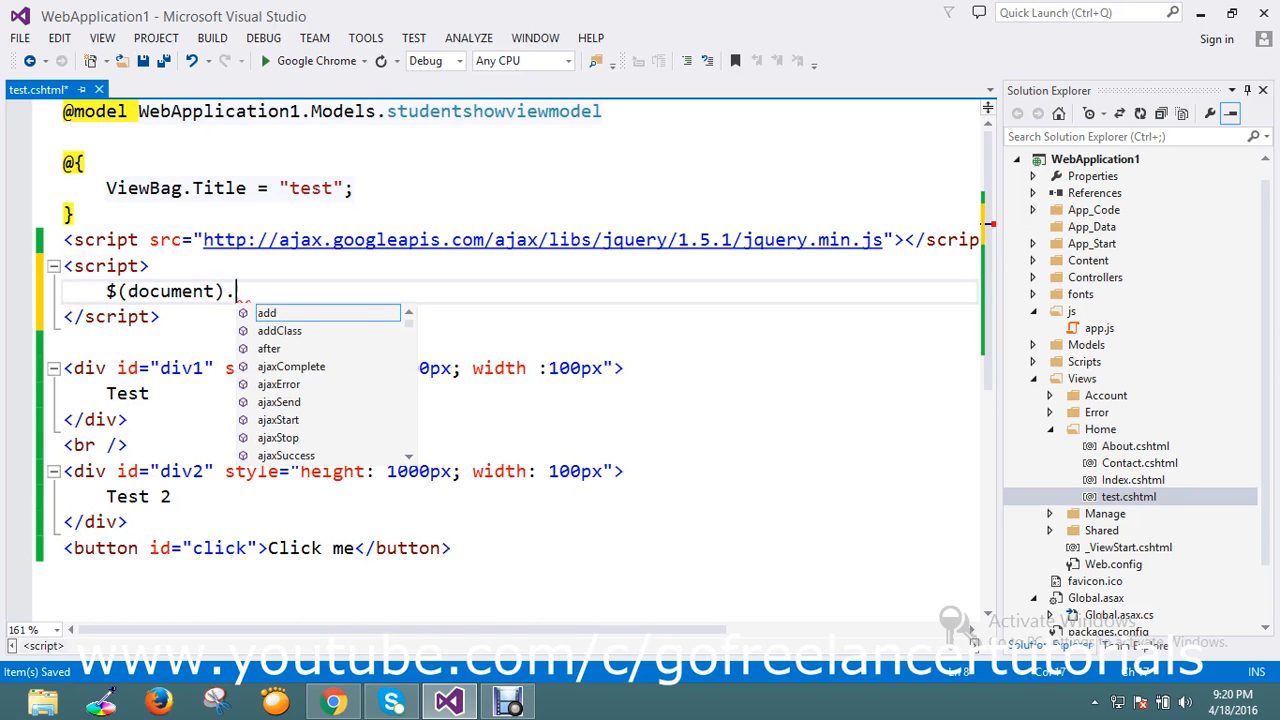
text(ready()
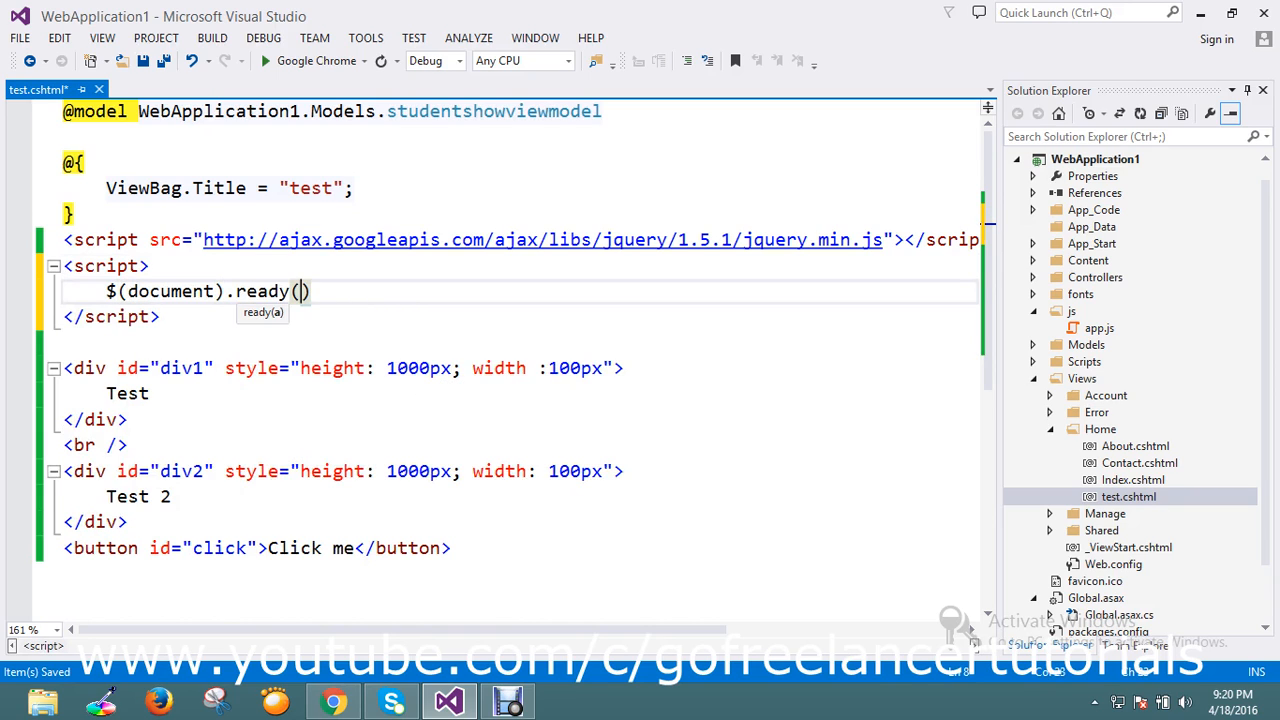
text(function)
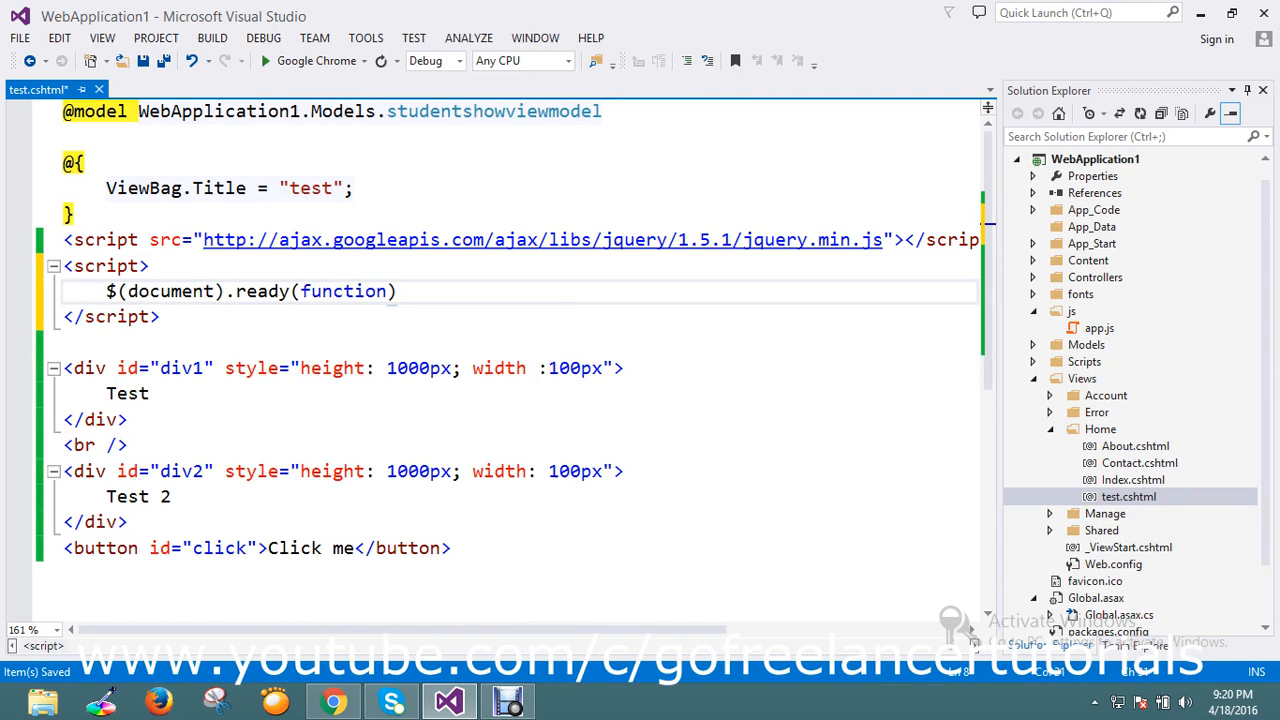
text(())
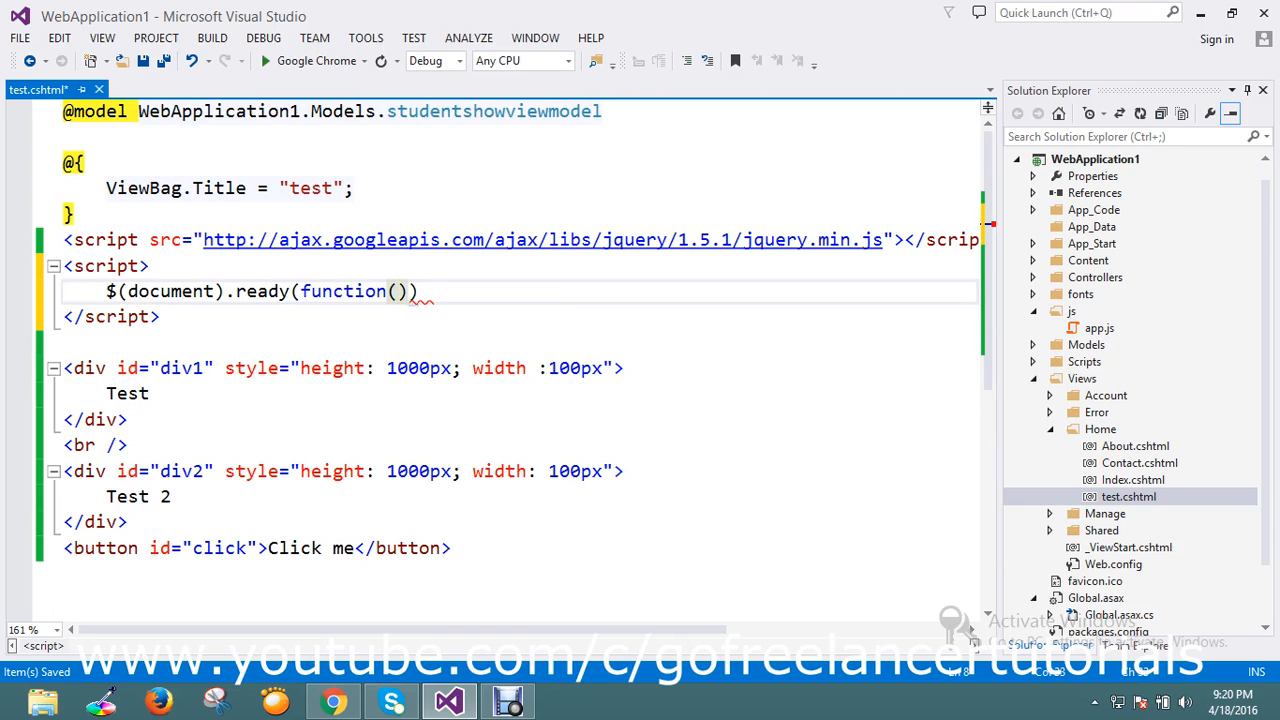
text({)
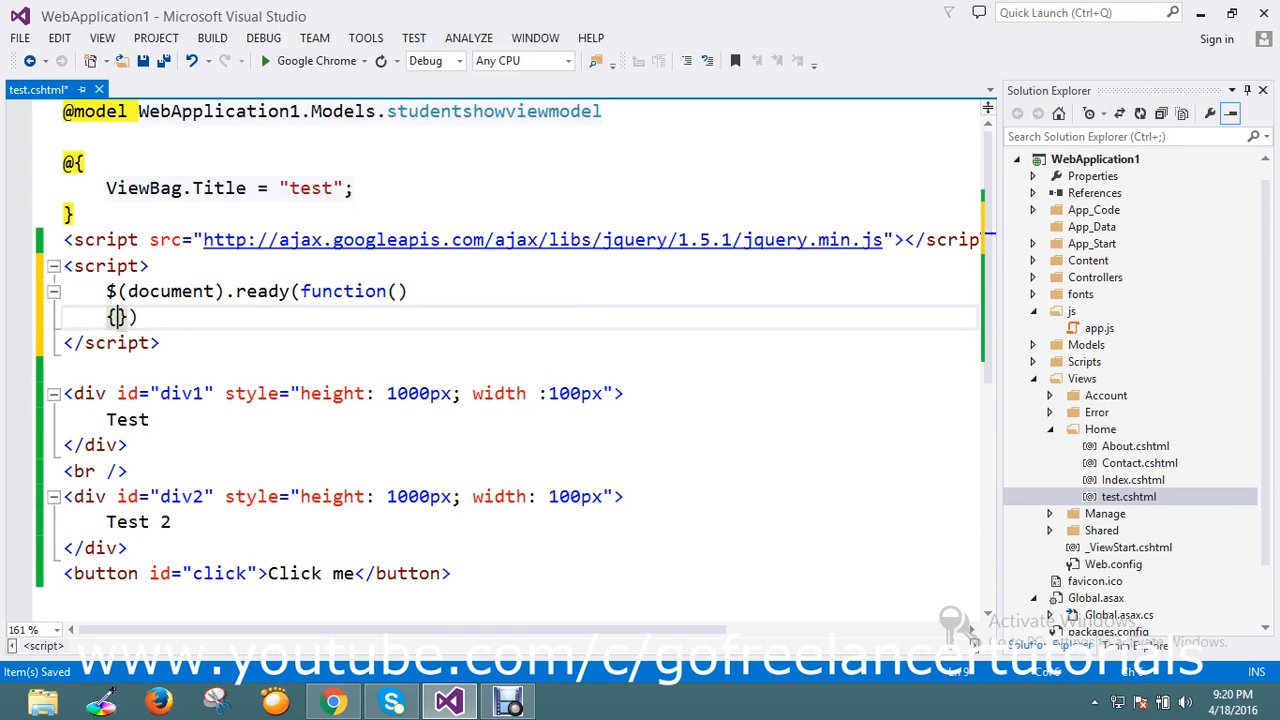
key(Enter)
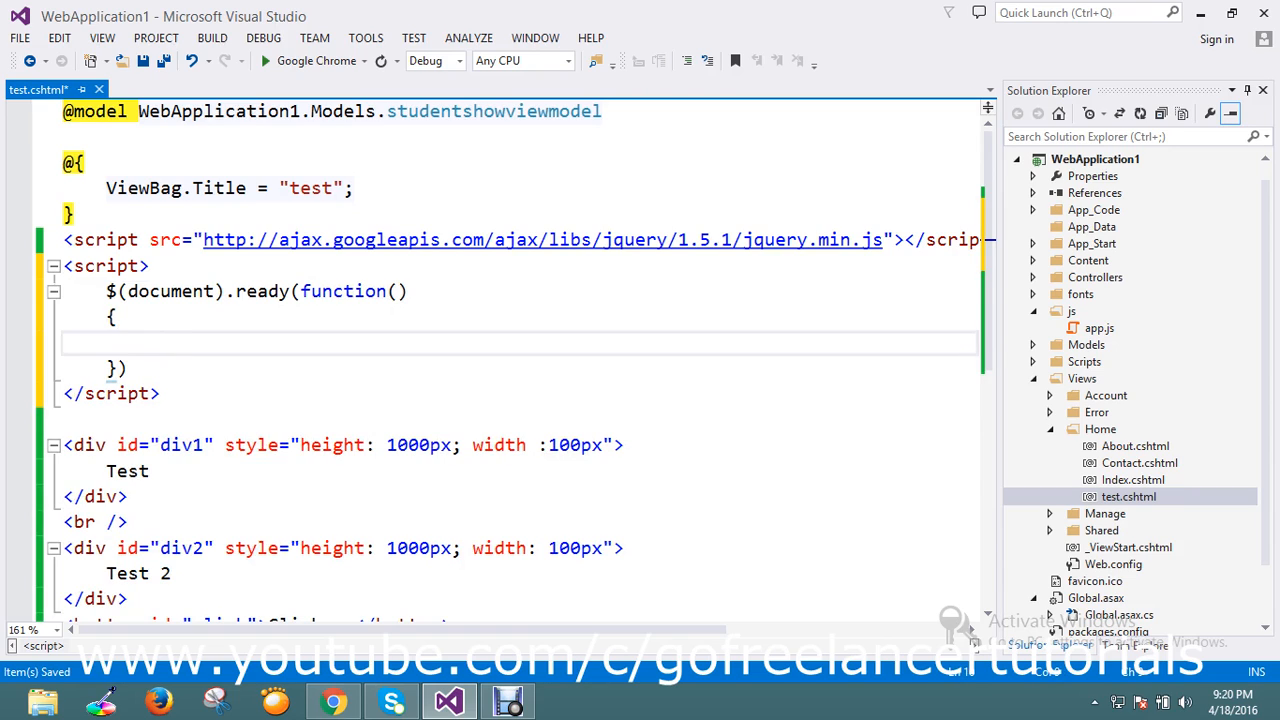
Write the $('#click') selector, taking the id from the Click me button.
text($())
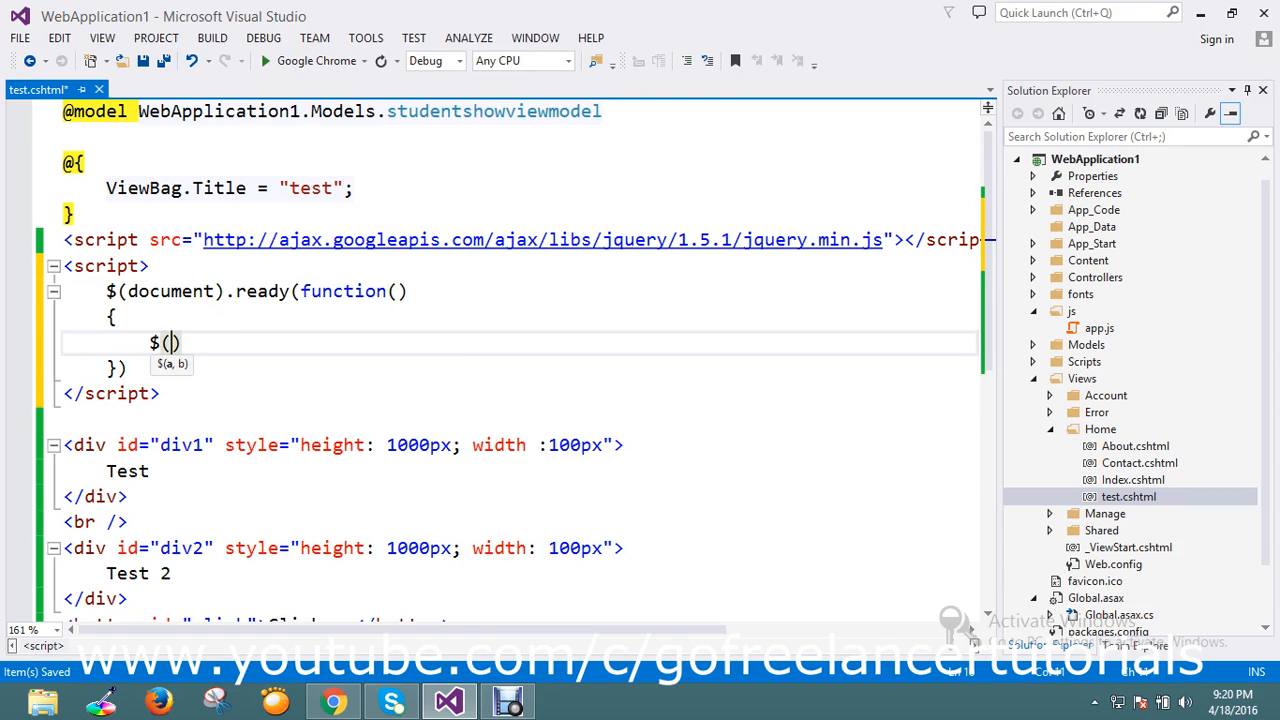
text(')
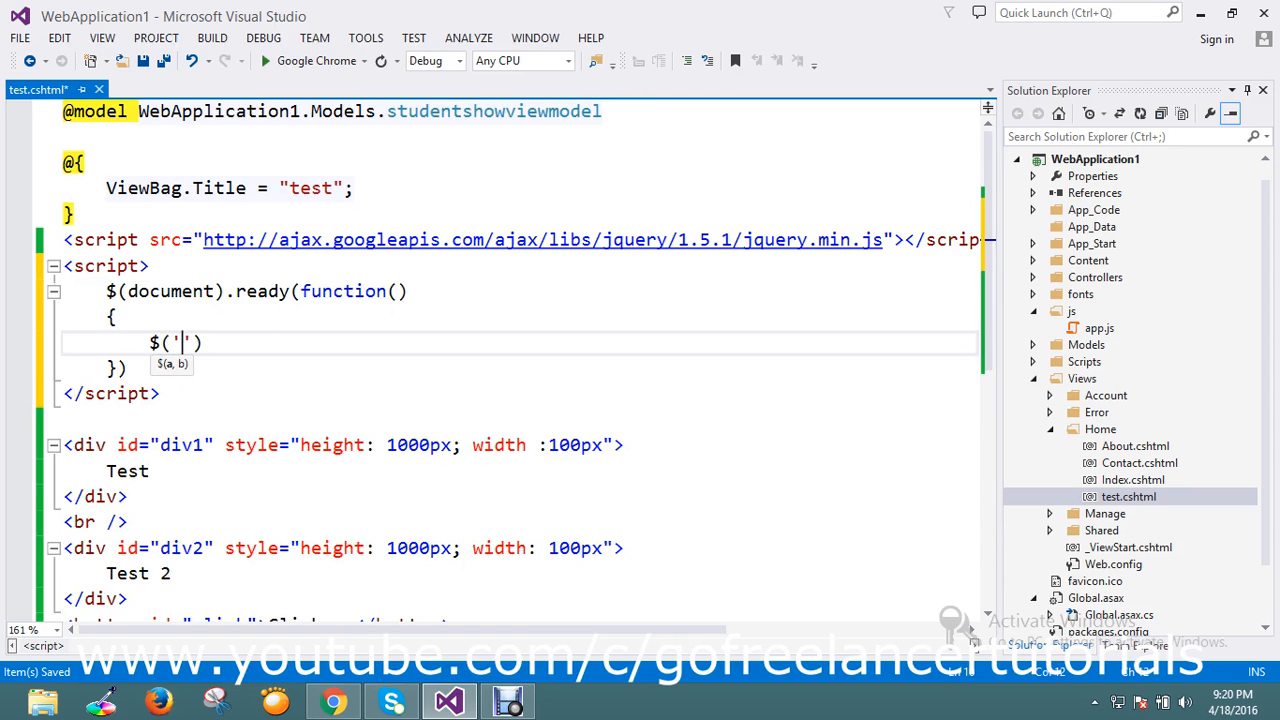
text(#)
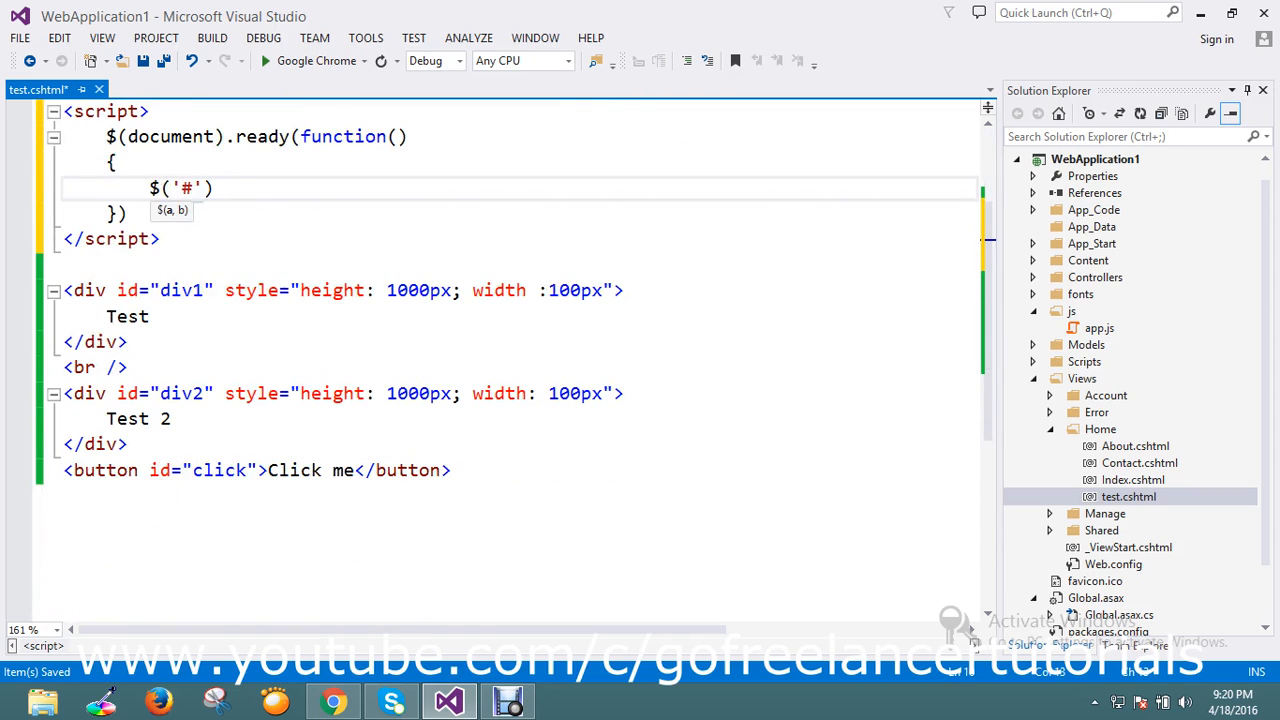
double_click(218, 470)
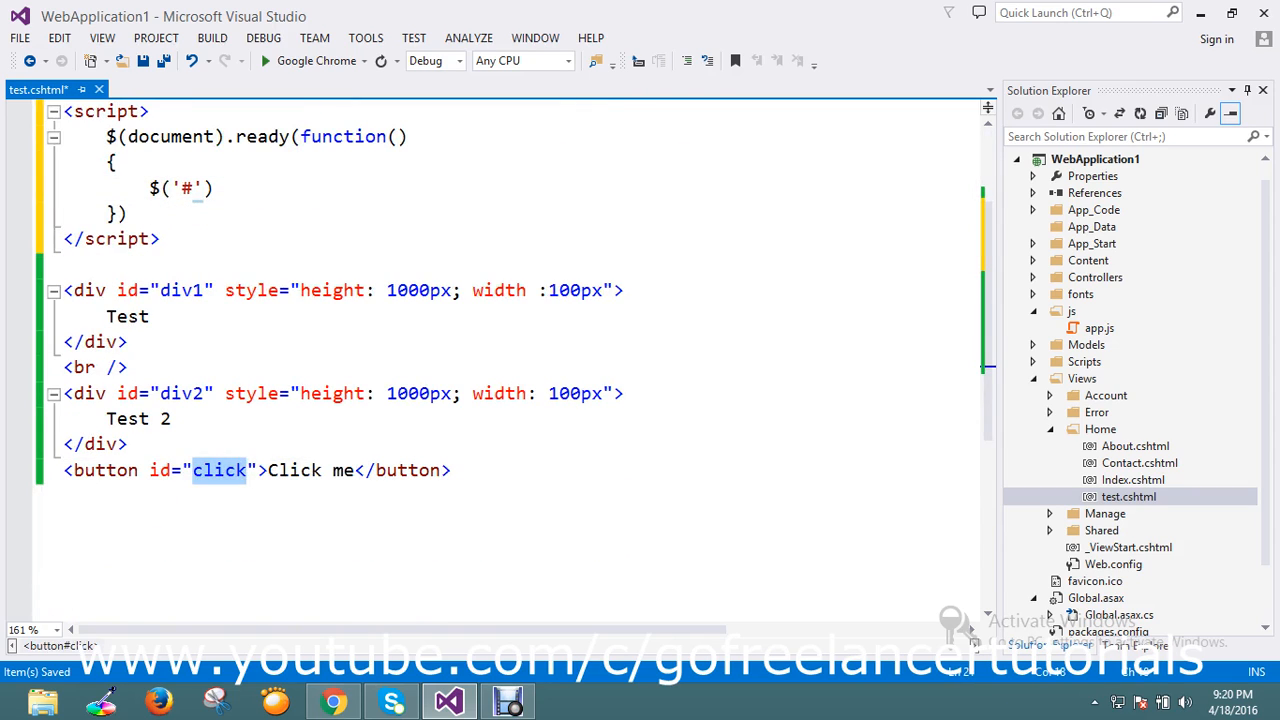
click(195, 188)
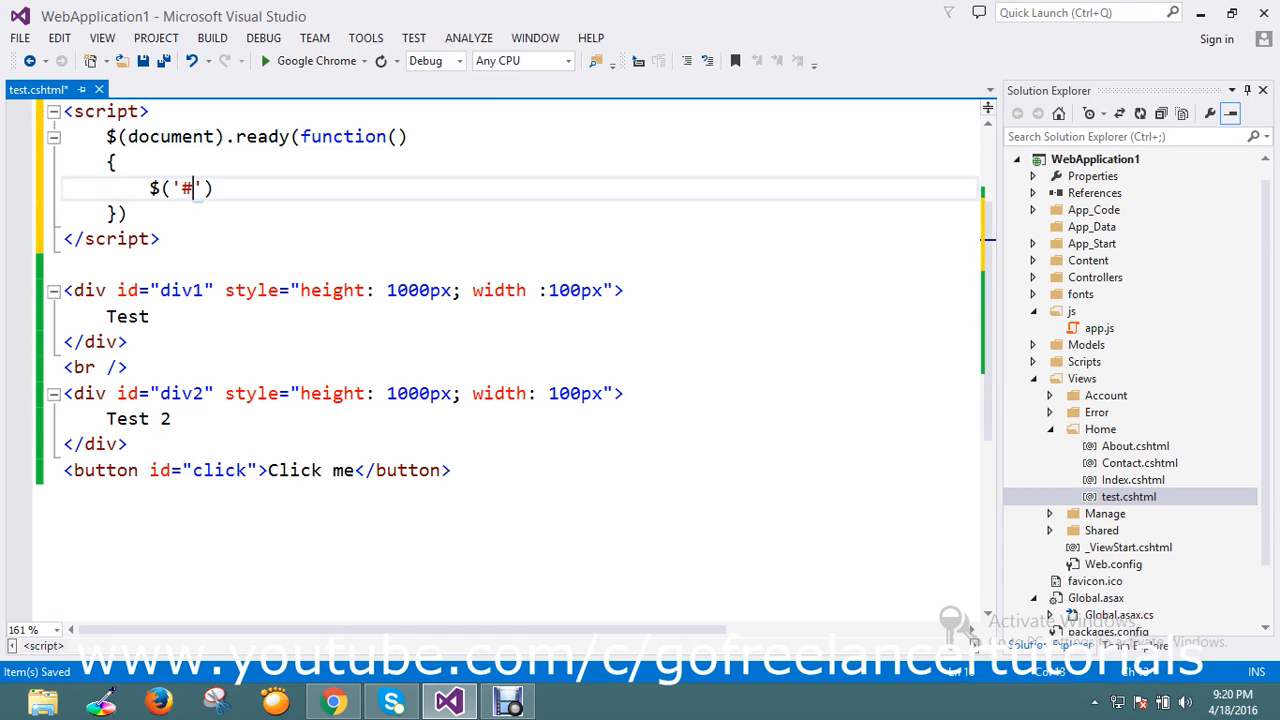
text(click)
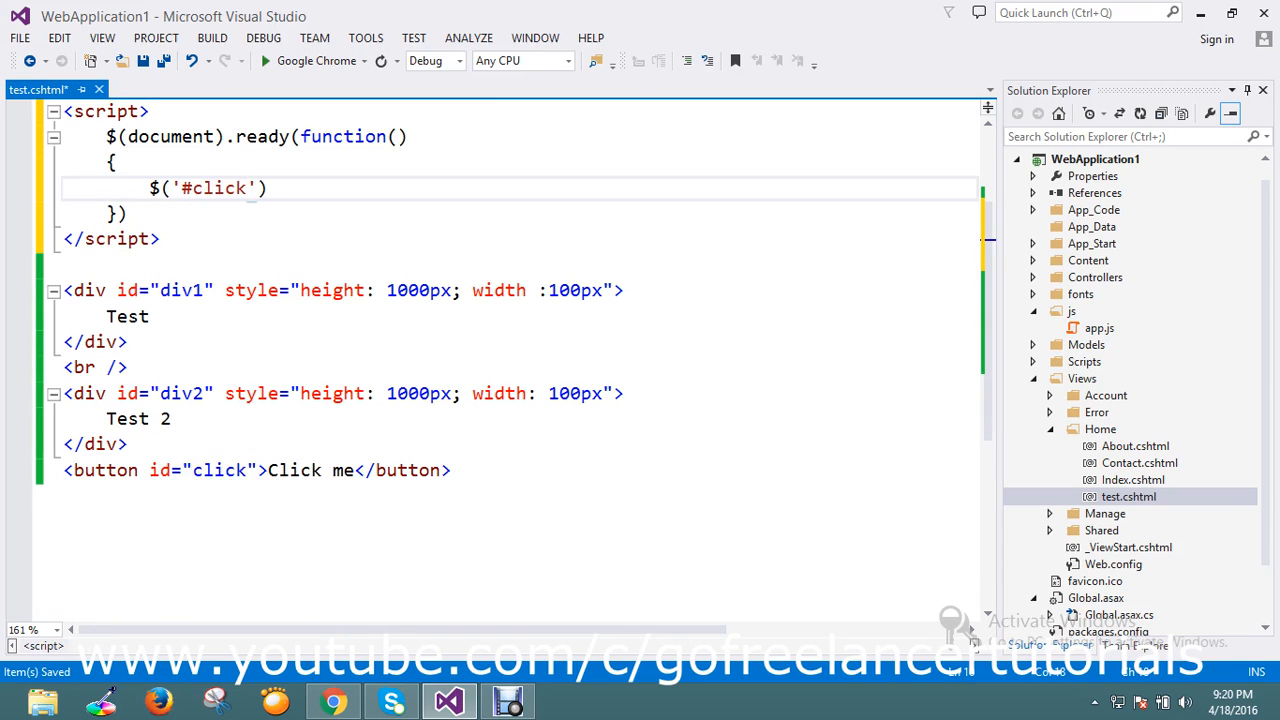
Attach an empty .click(function() { }) handler to the selector.
text(.)
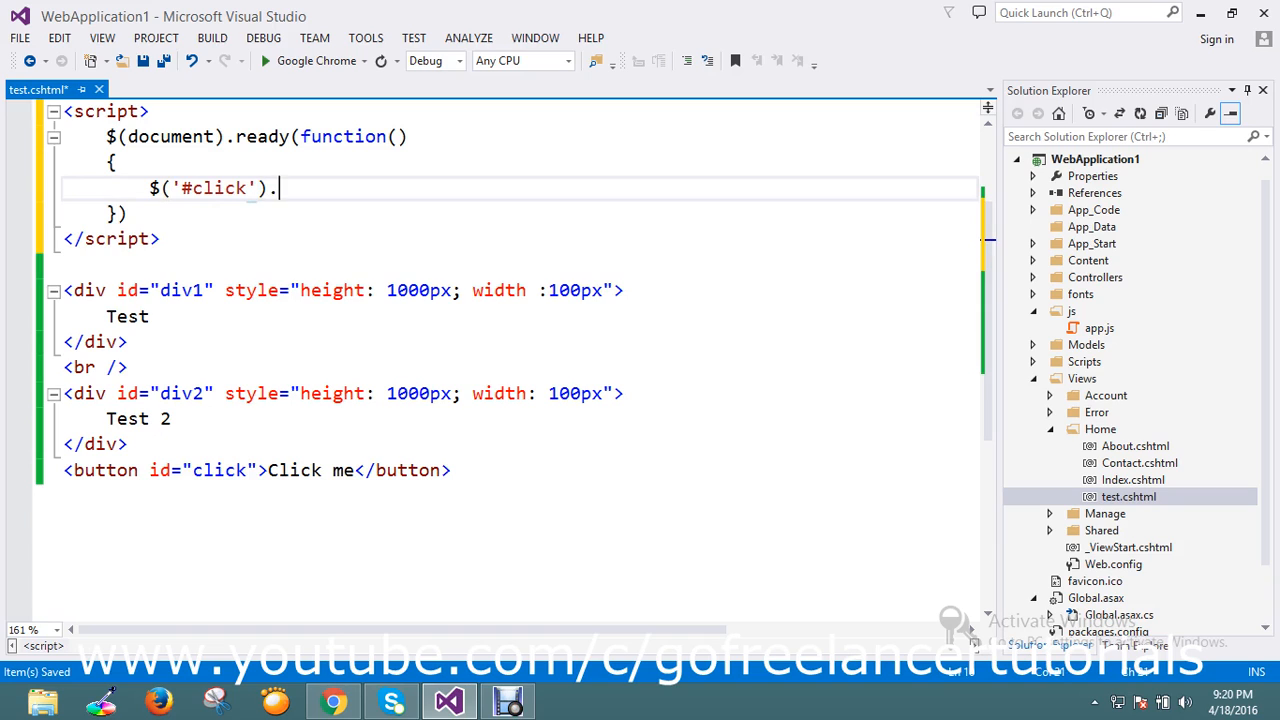
text(click(f)
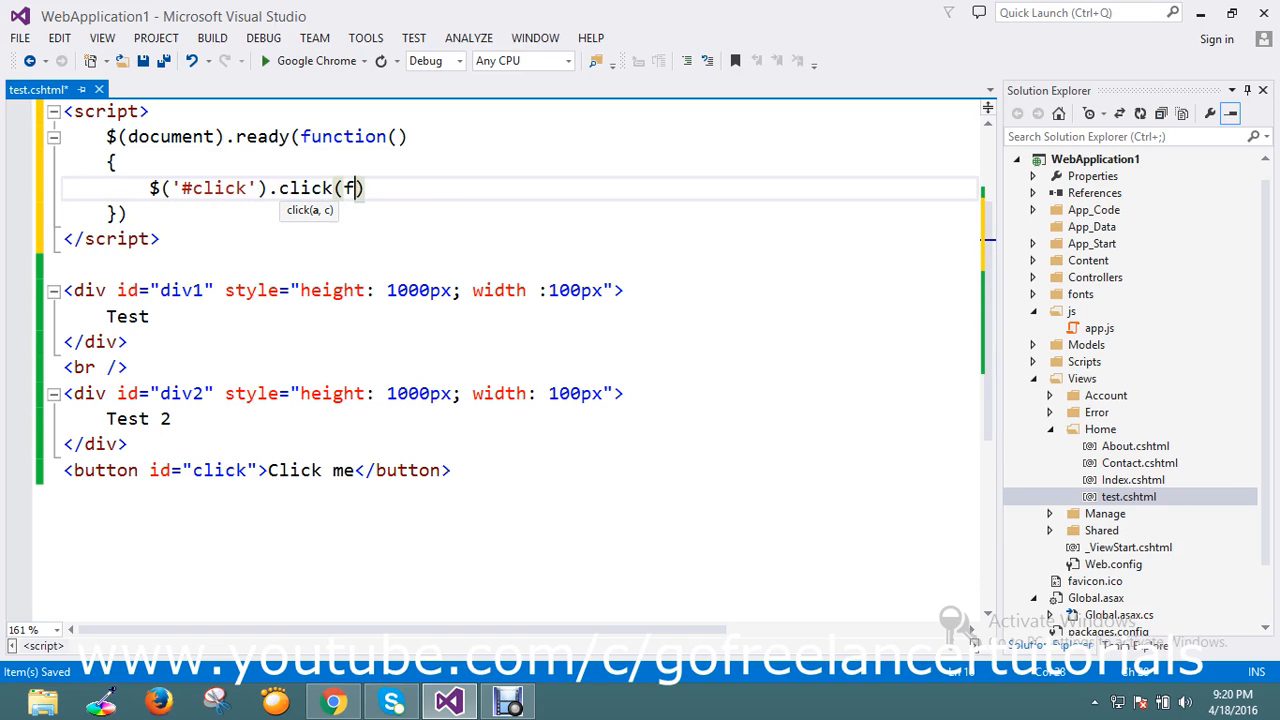
text(unction()
text({)
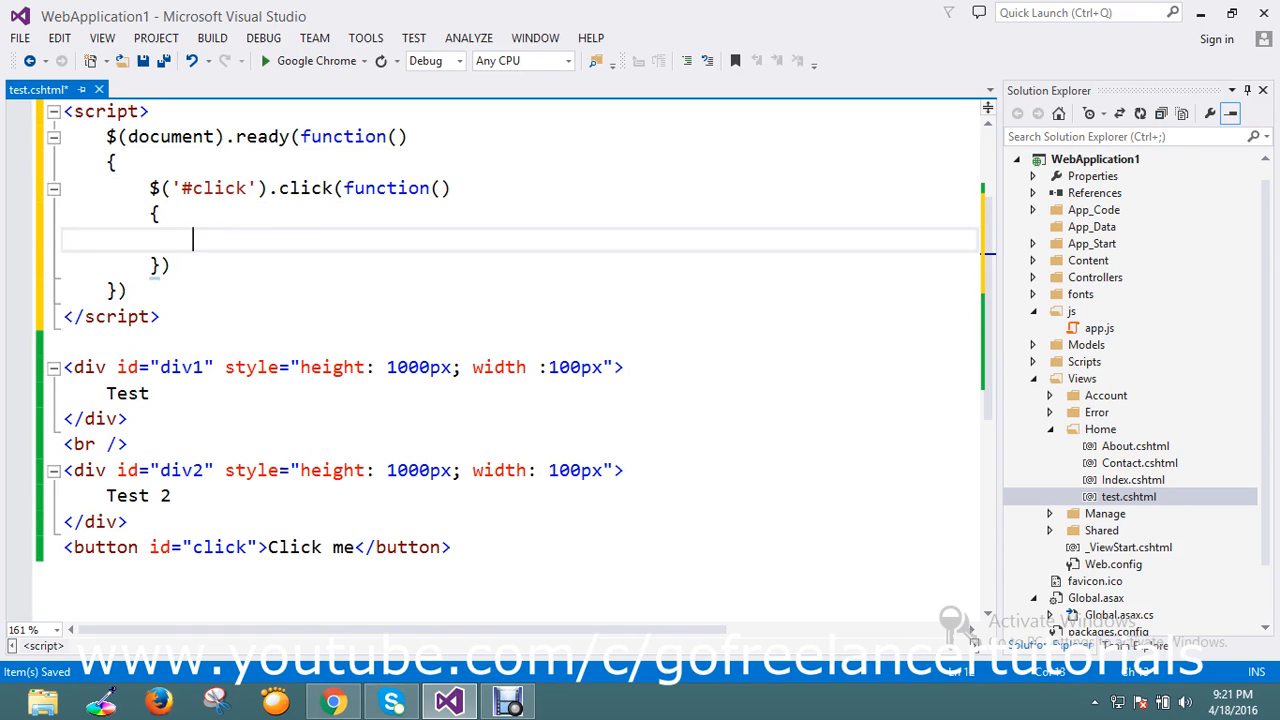
Call .animate on $('html,body') inside the click handler.
text($)
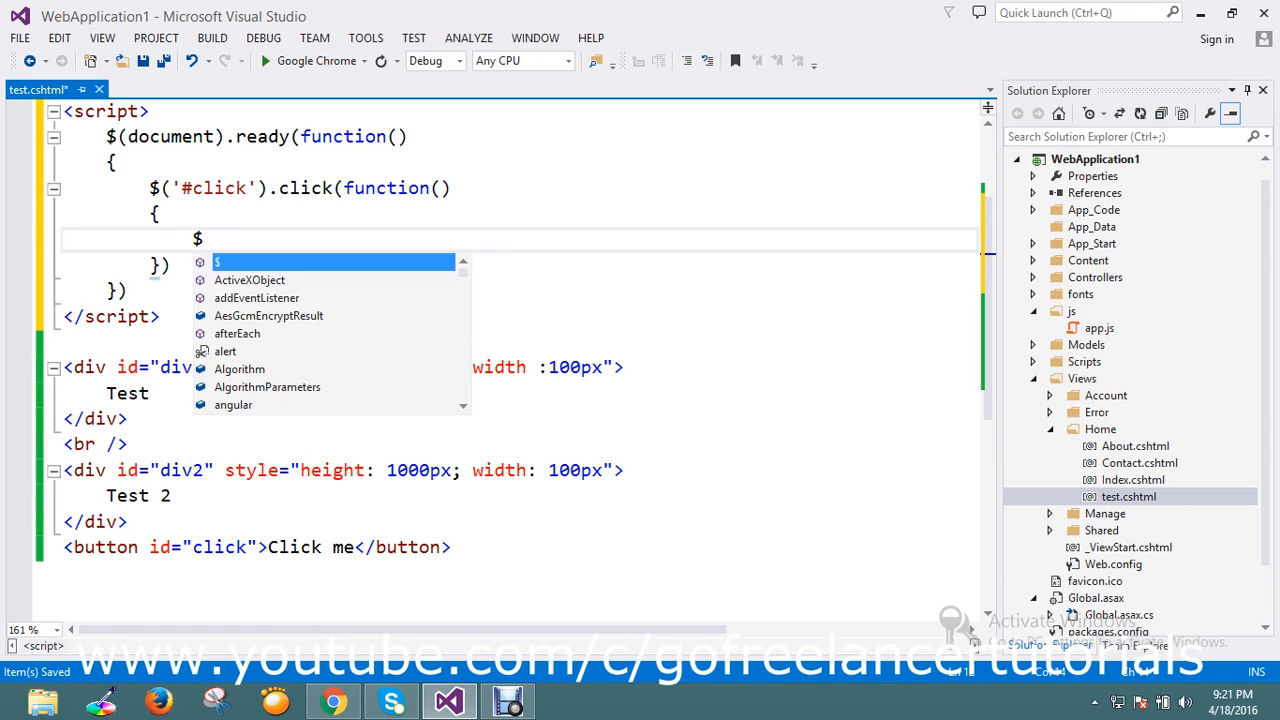
text(('ht)
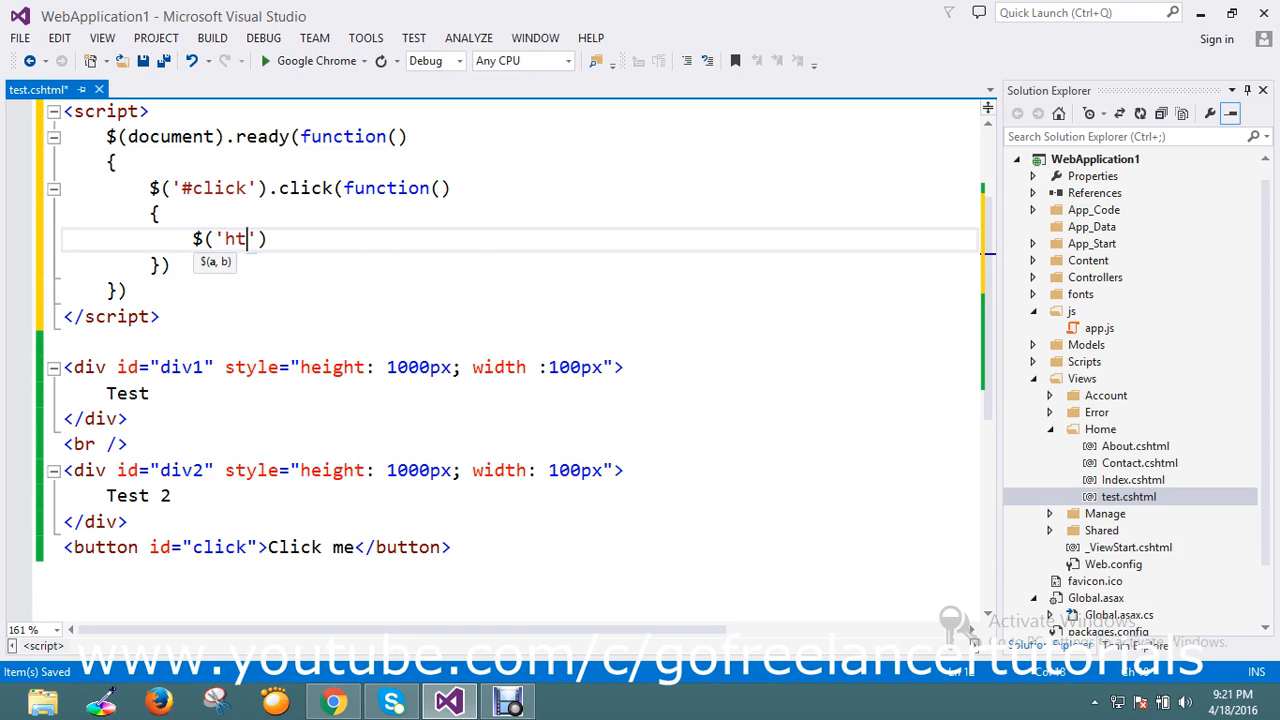
text(ml,b)
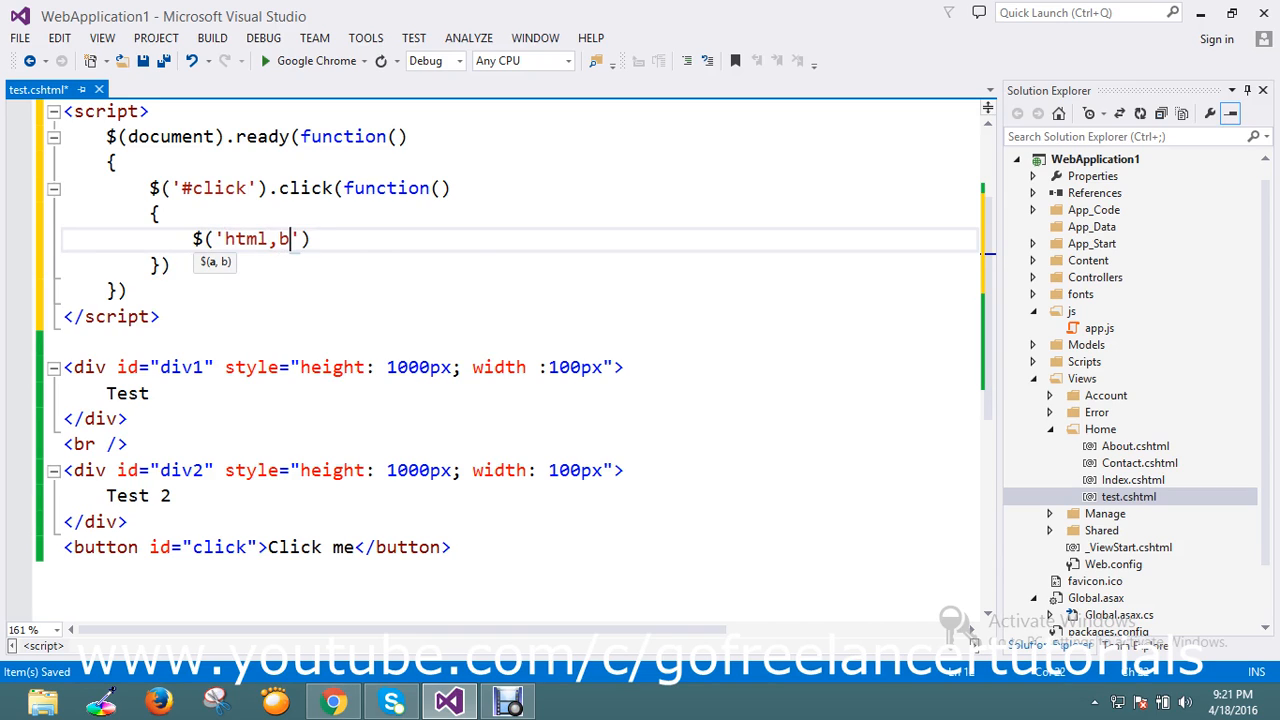
text(ody)
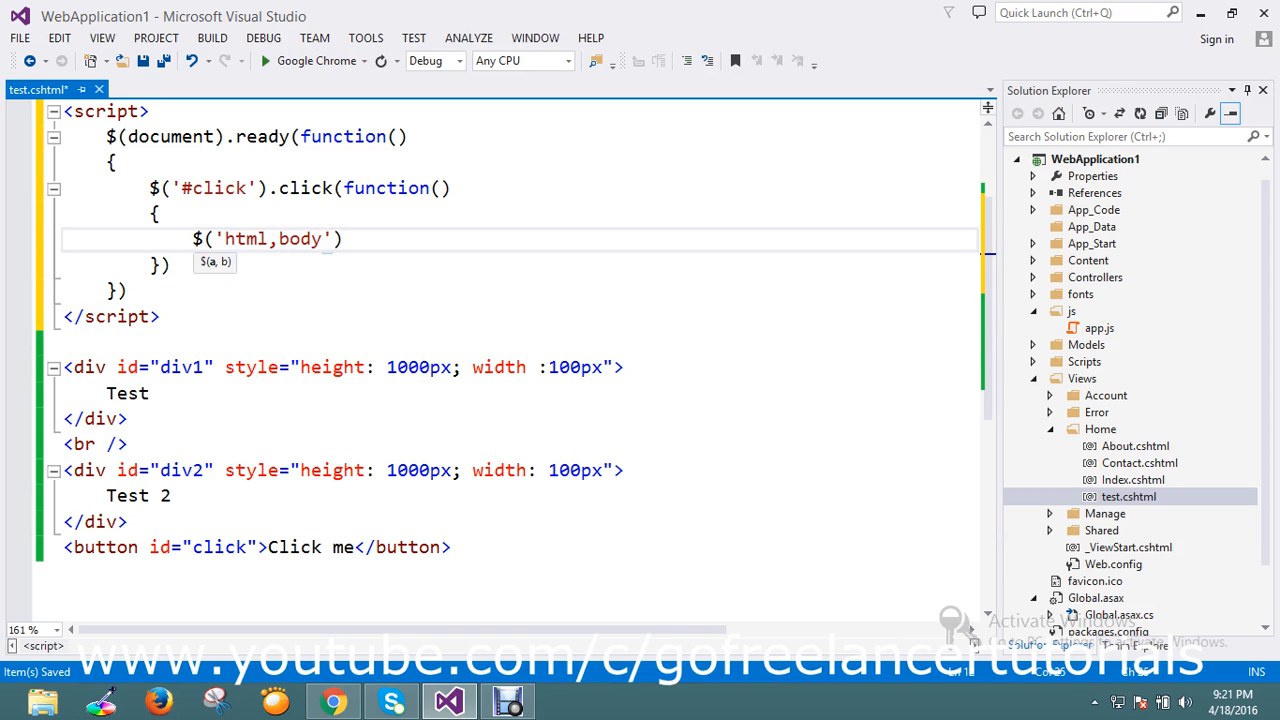
text(.)
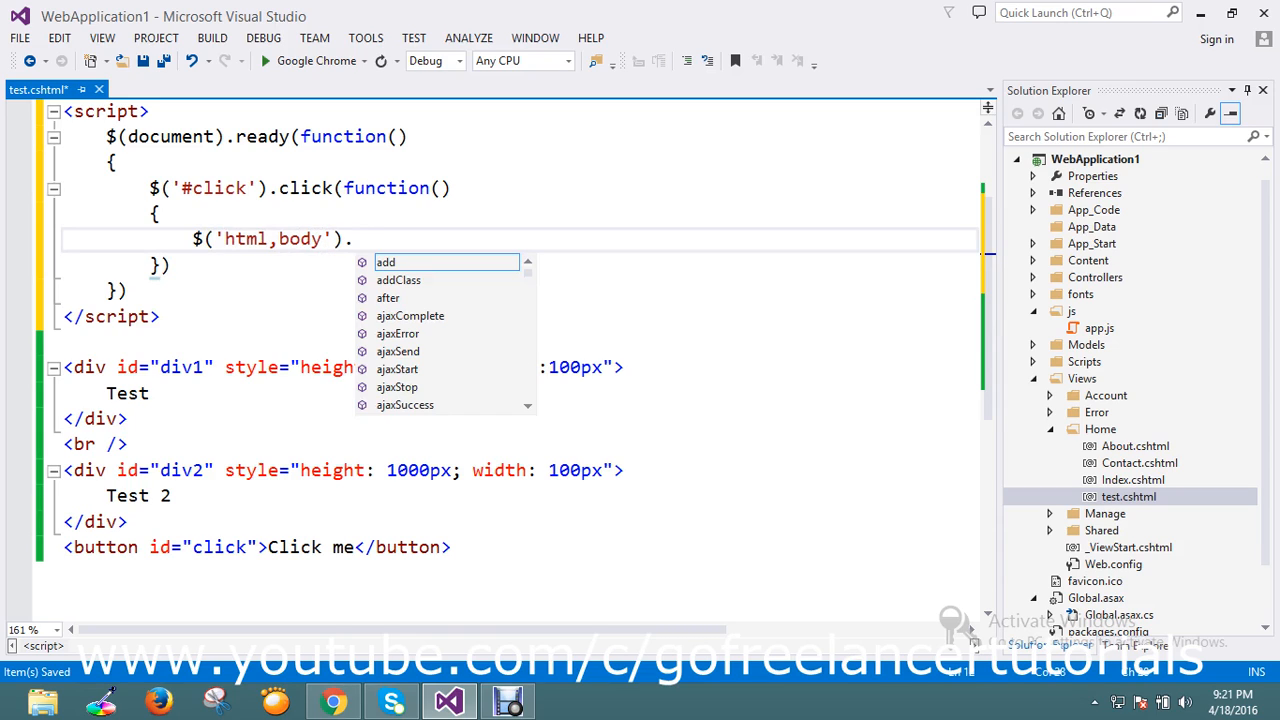
text(animate()
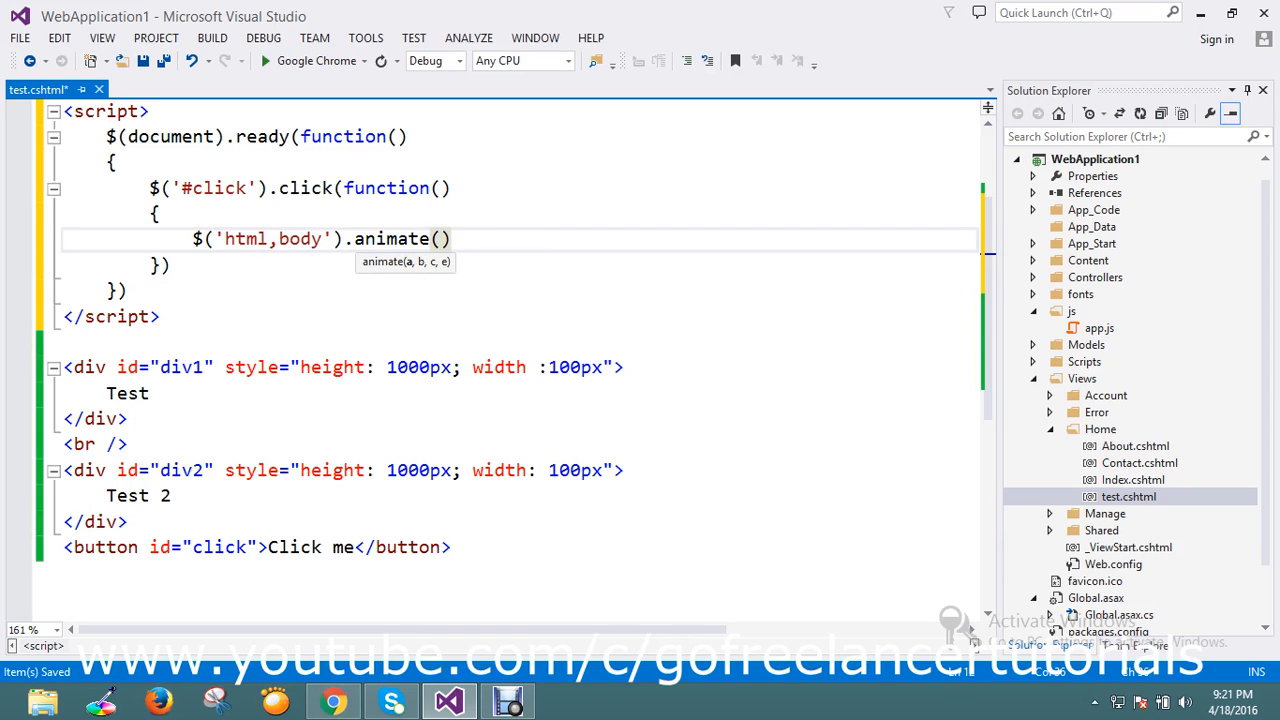
Add a scrollTop: property to the animate options and check the first div's id.
text({)
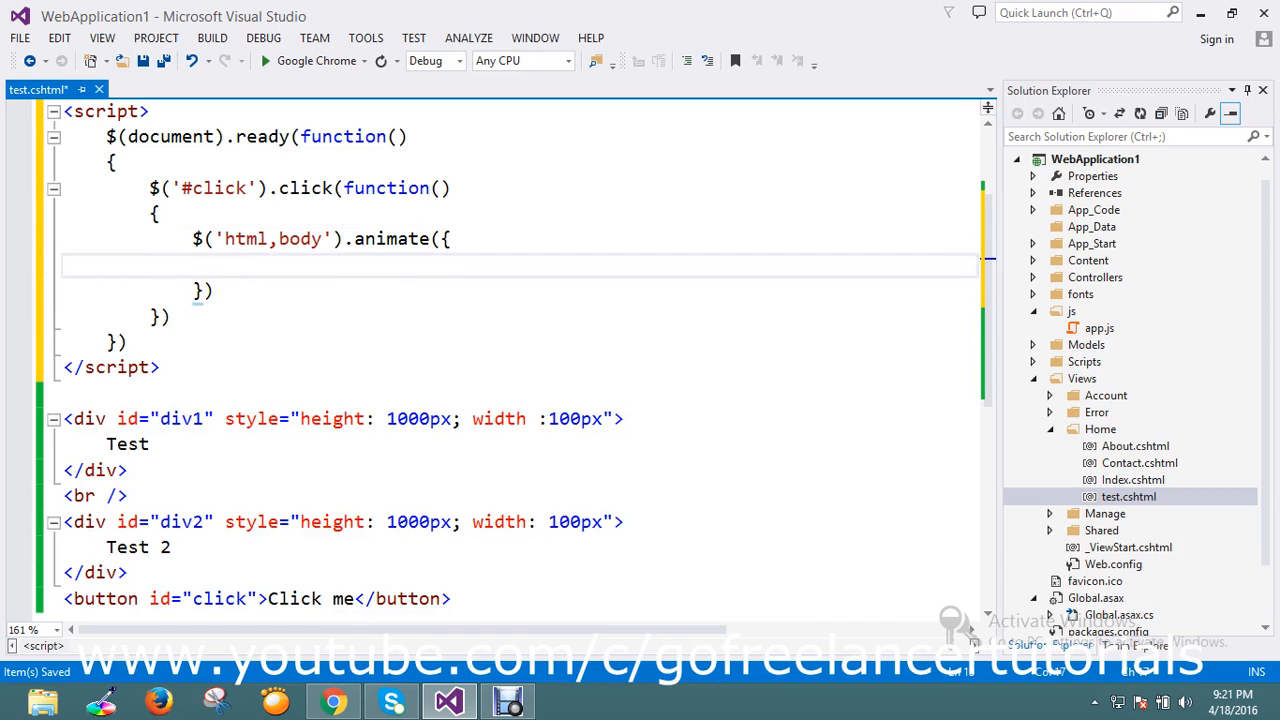
text(sc)
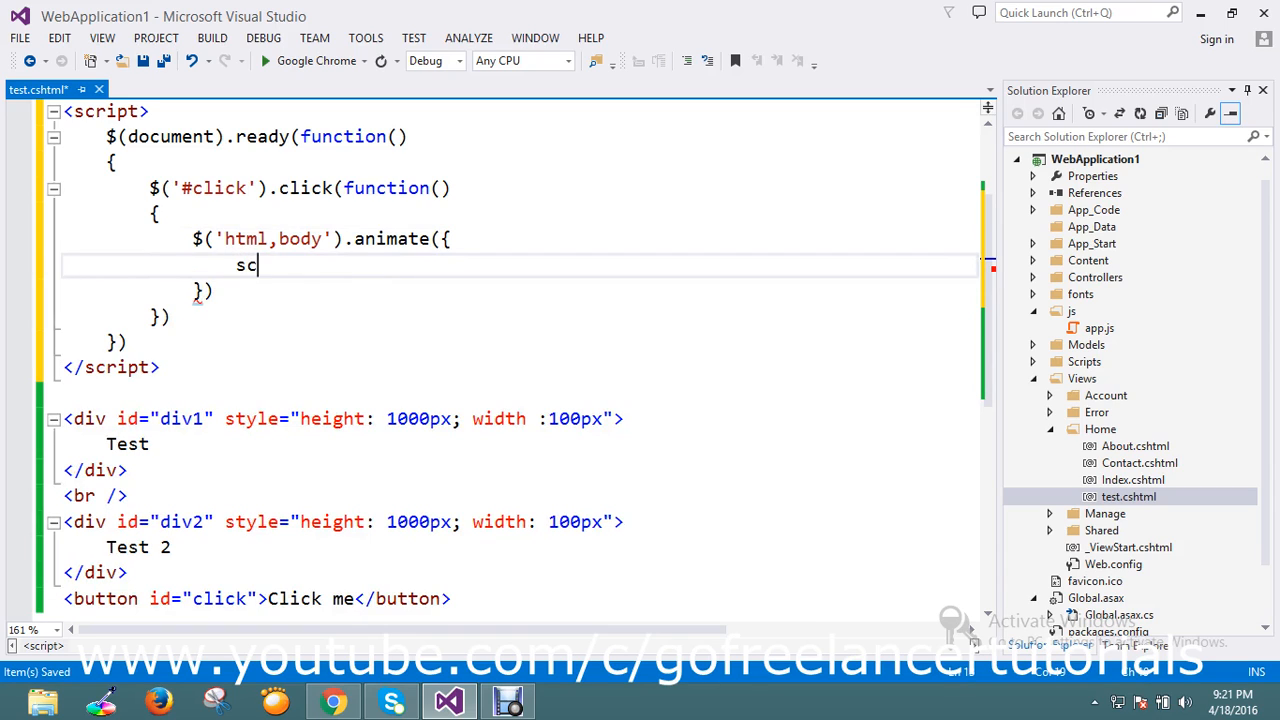
text(roll)
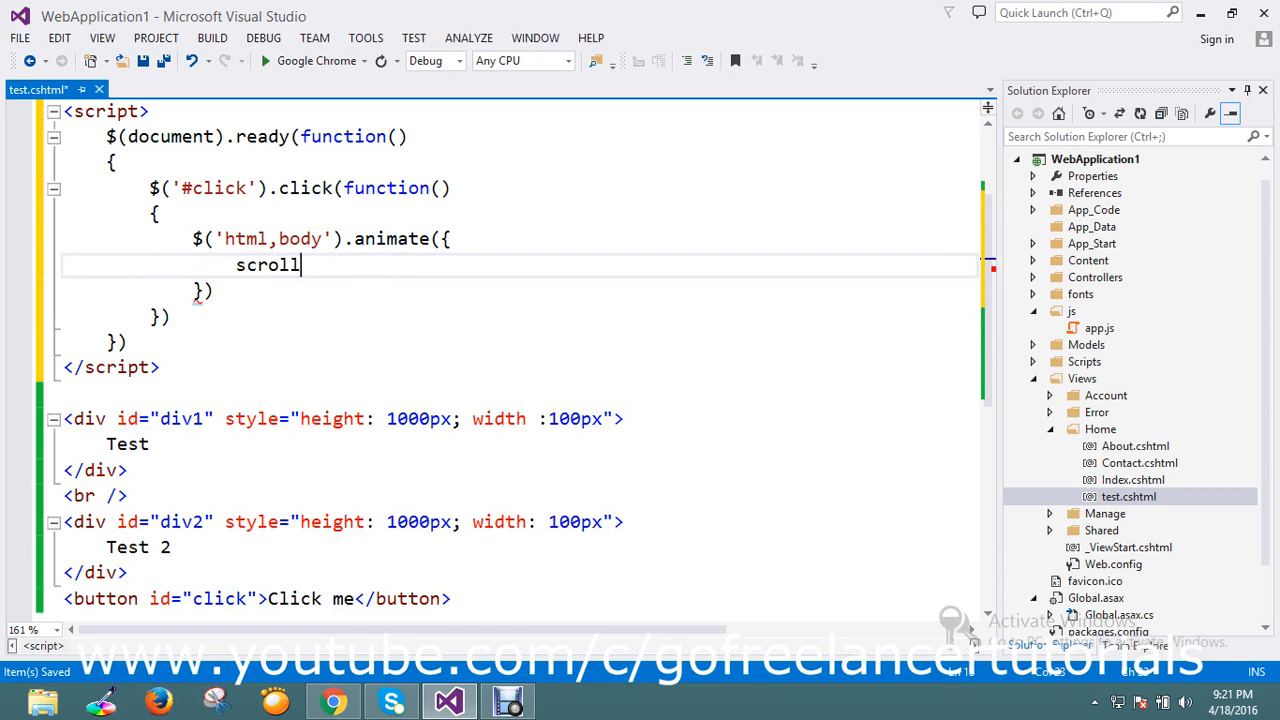
text(to)
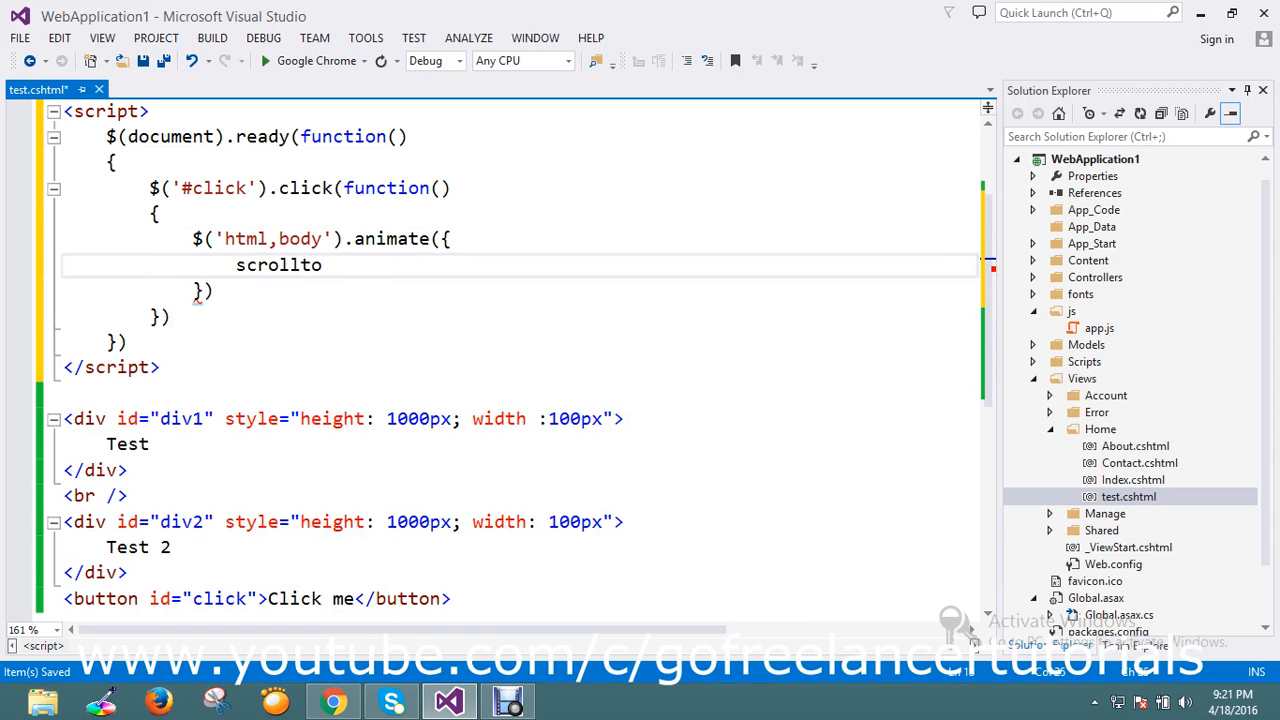
text(top)
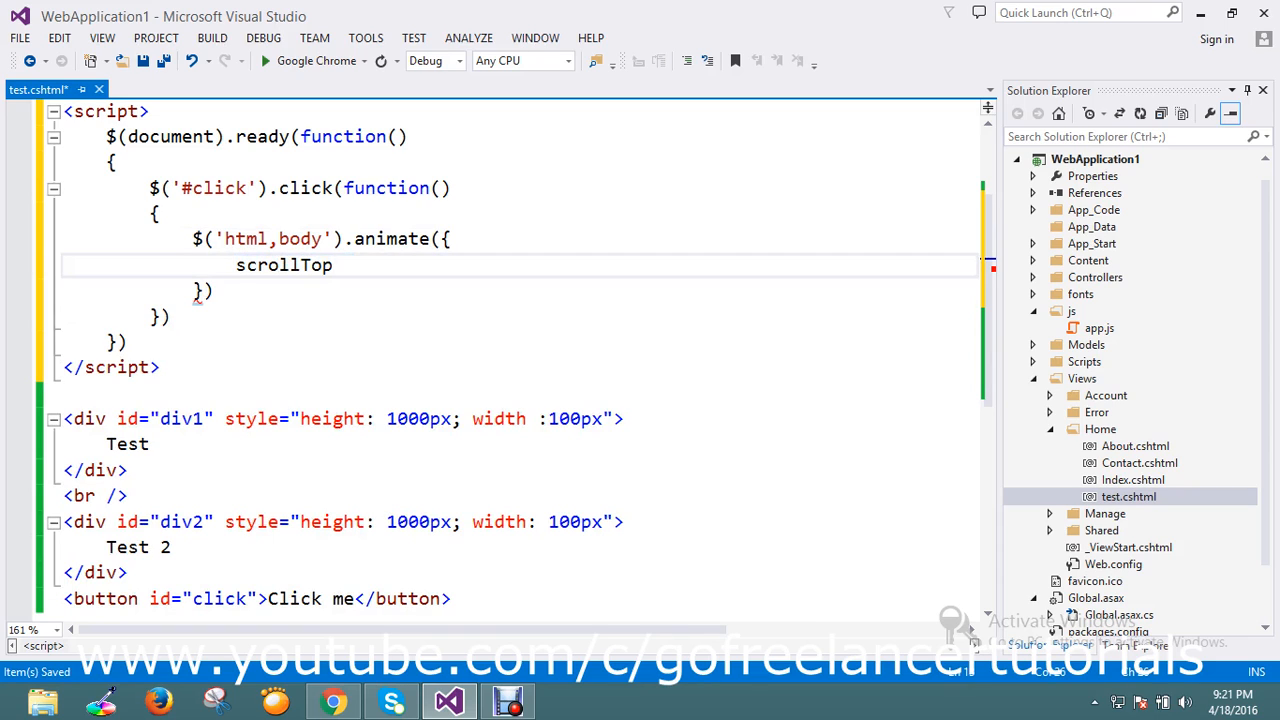
text(:)
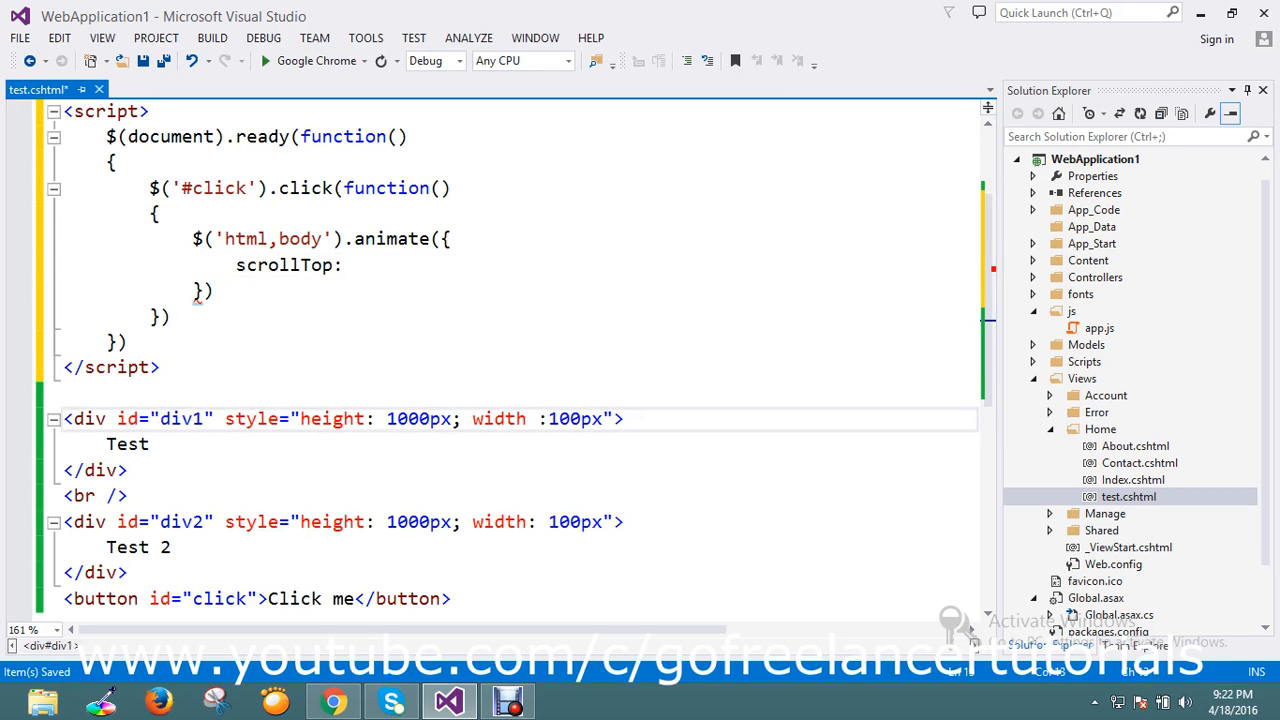
double_click(183, 418)
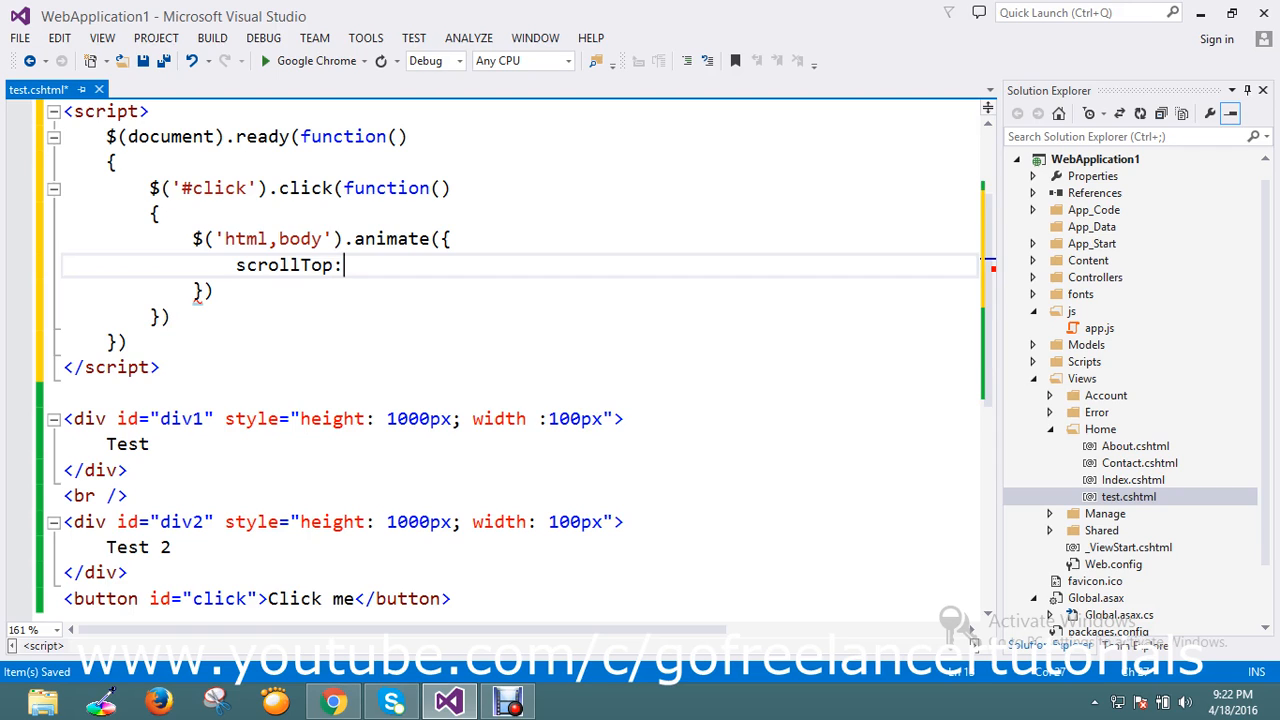
Set scrollTop to $('#div1').offset().top().
text($)
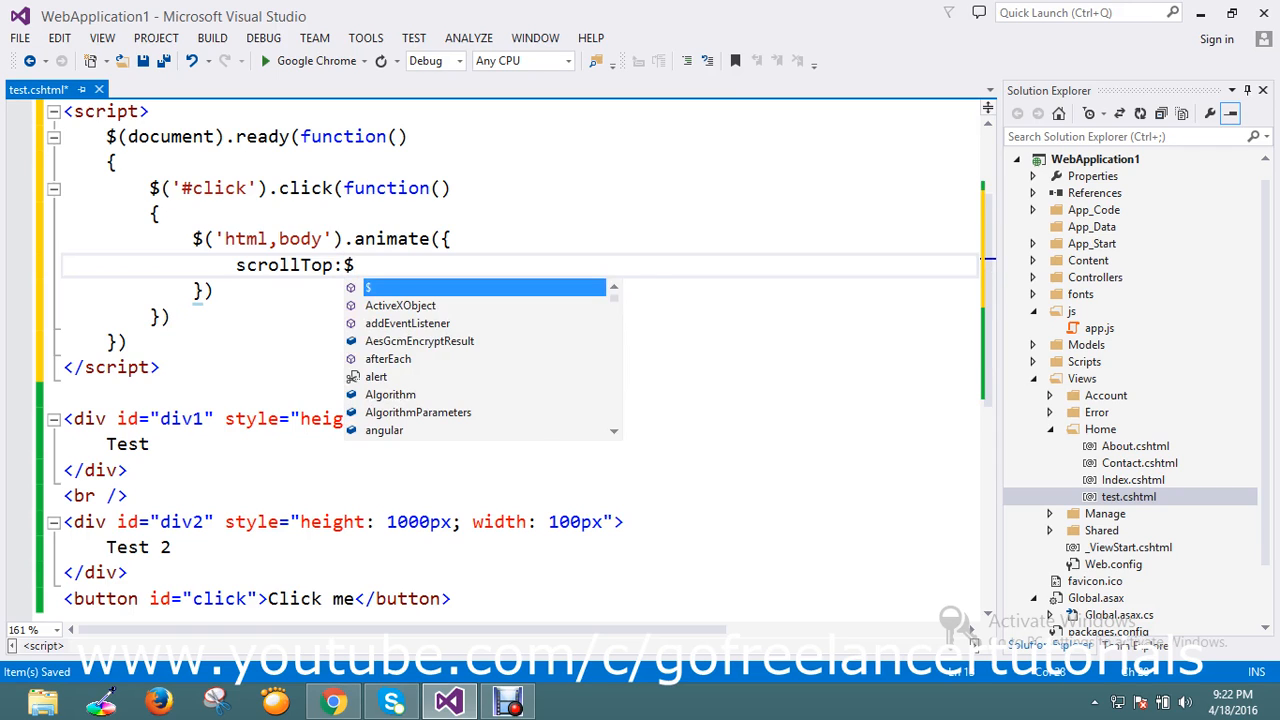
text((''))
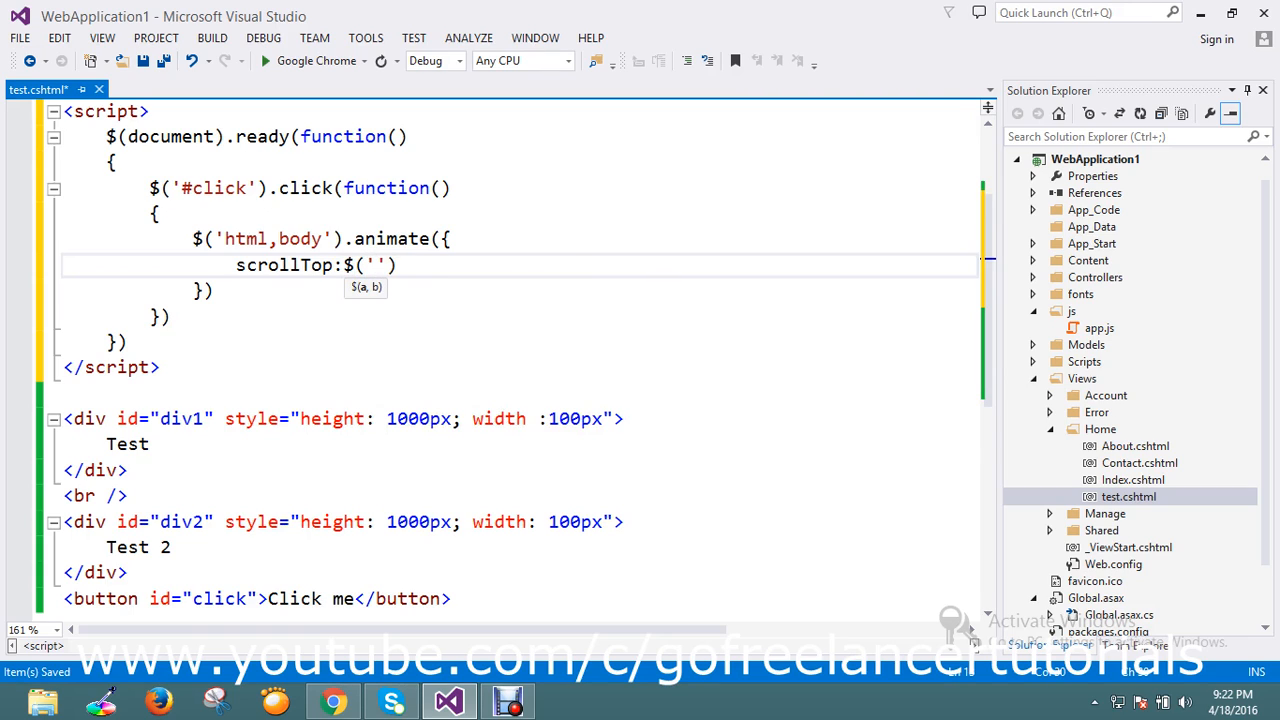
text(#d)
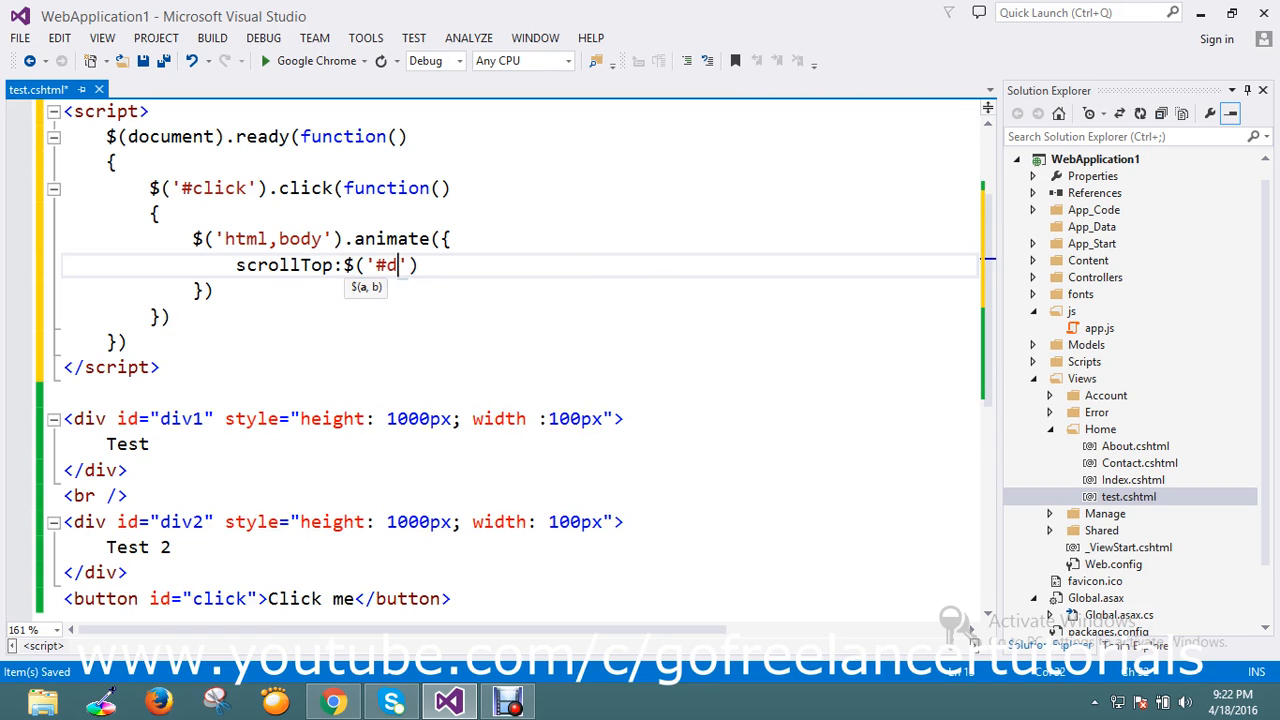
text(iv1)
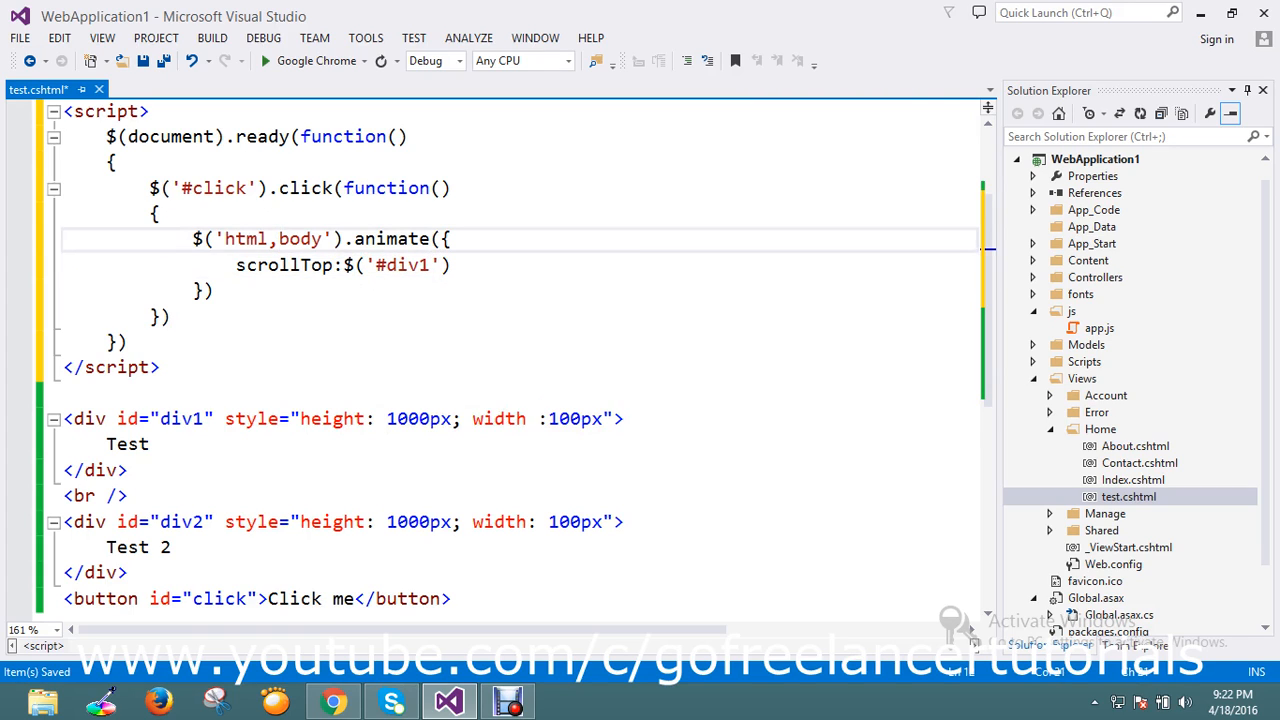
double_click(268, 238)
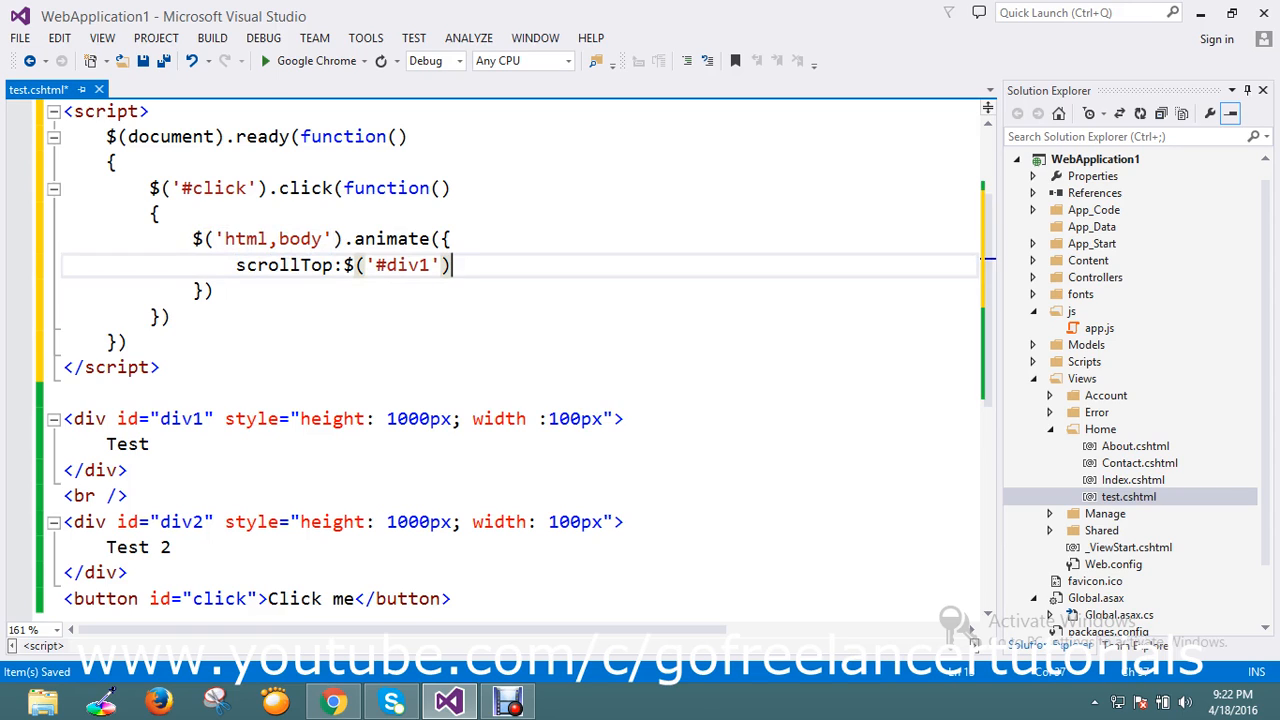
text(.)
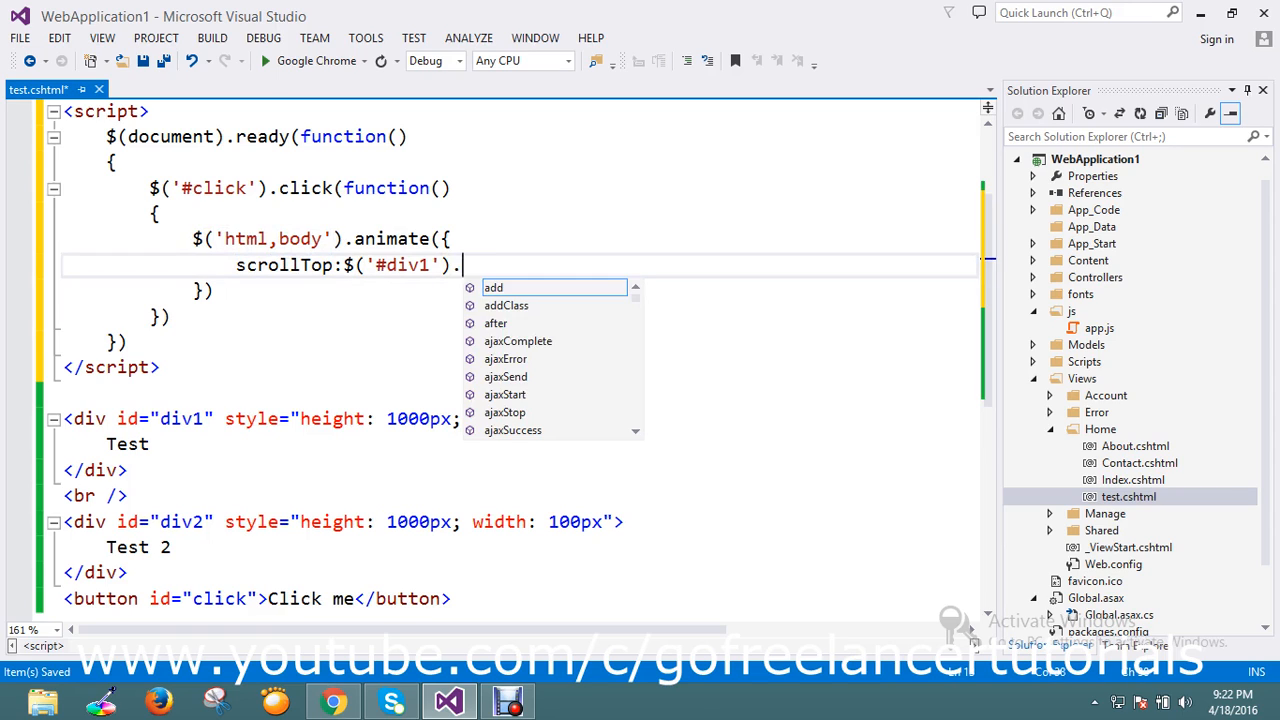
text(offset.)
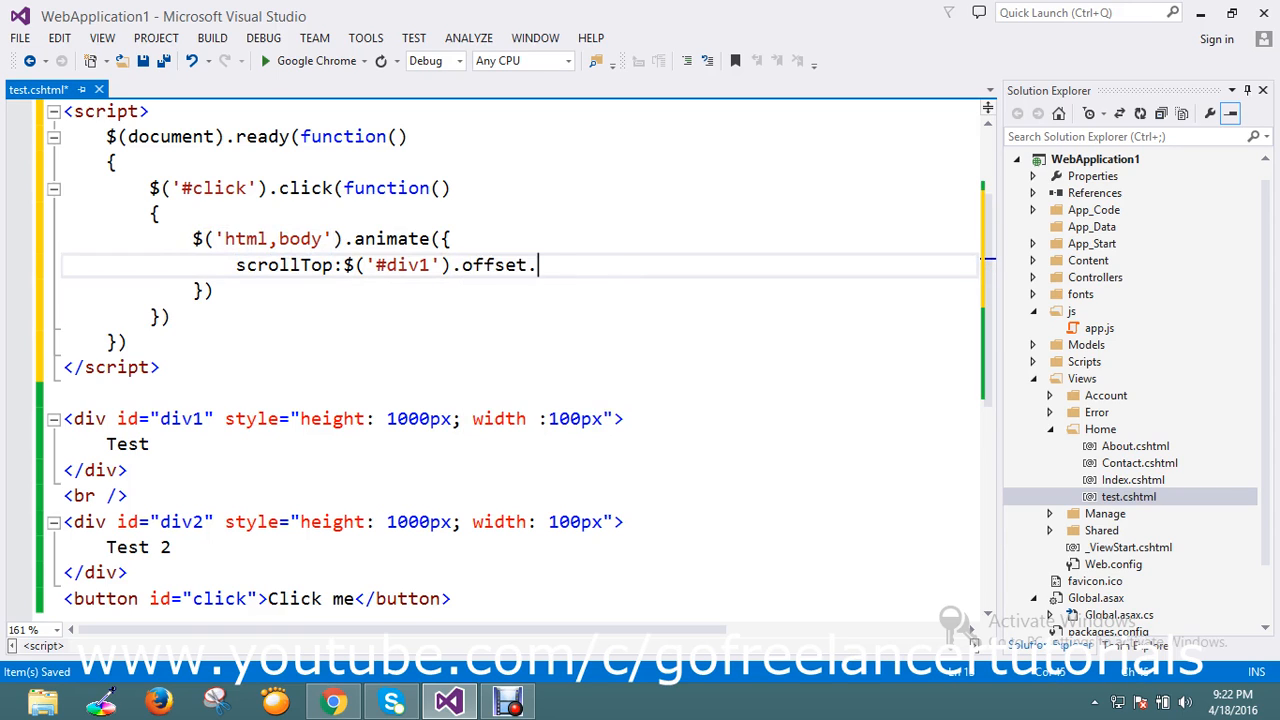
text(top)
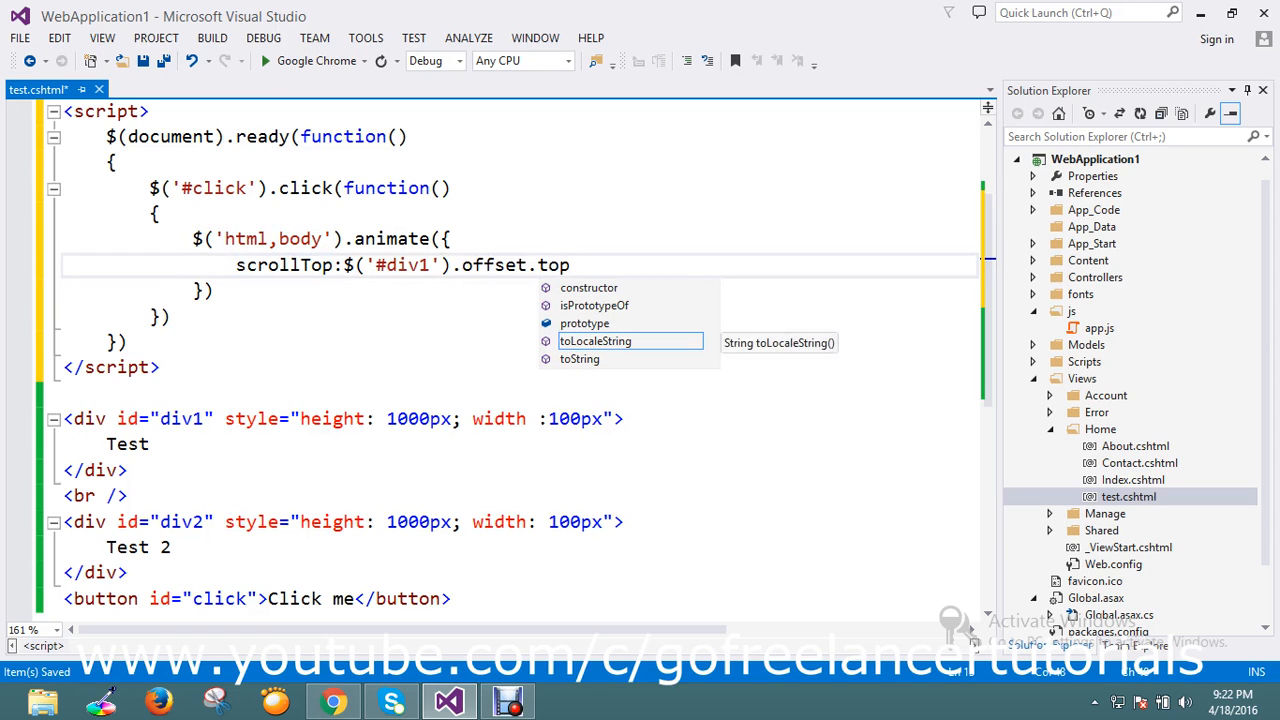
text(()
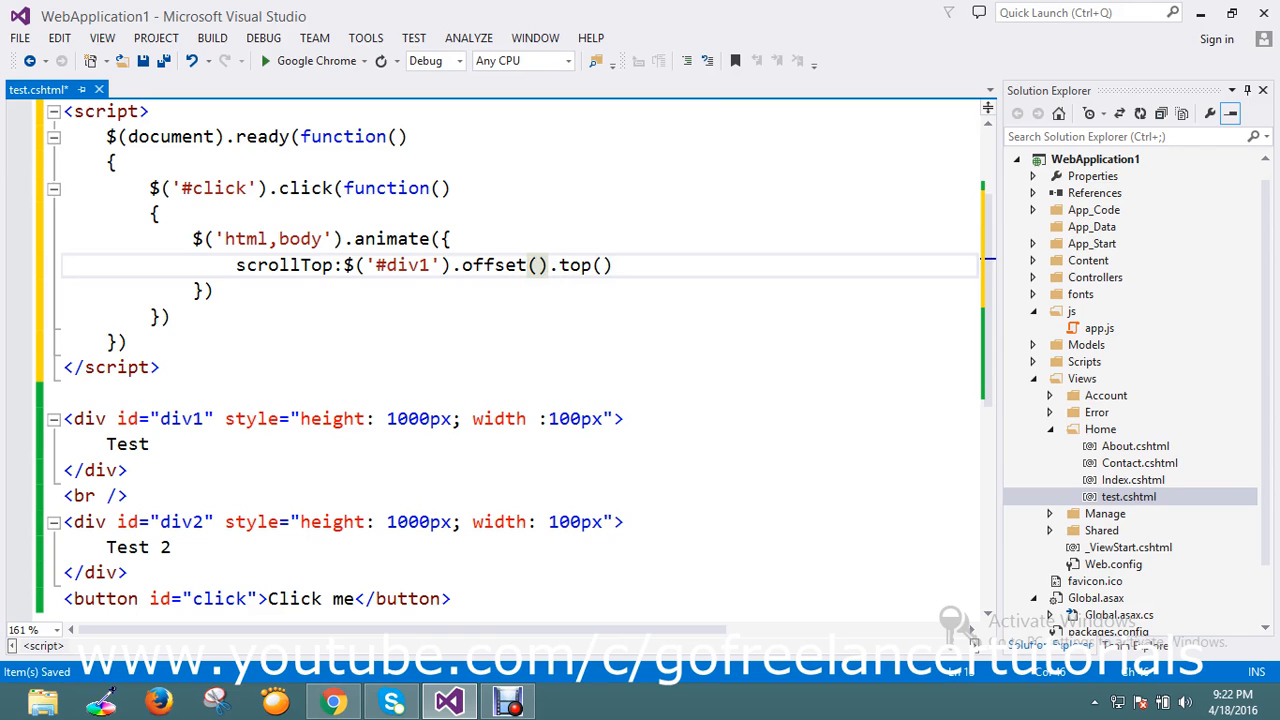
Give the animate call a 2000 ms duration.
text(,)
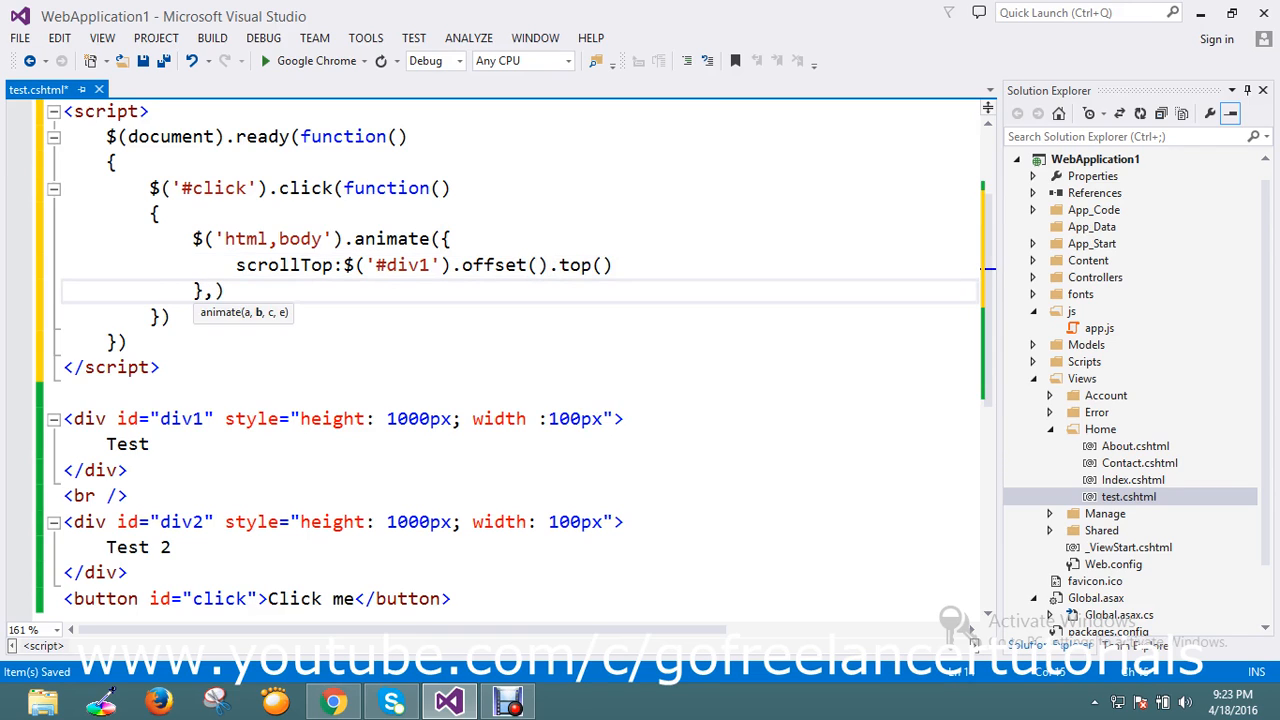
text(2000)
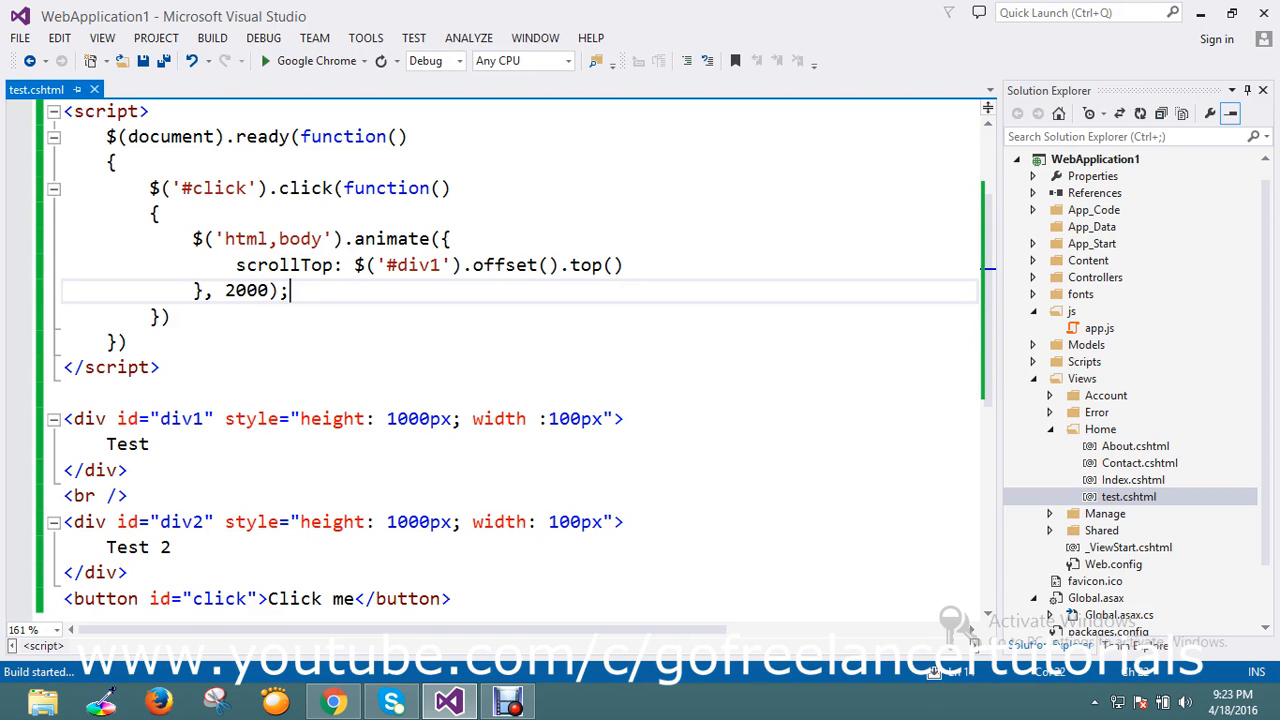
Run the page in Chrome, then remove the parentheses after offset().top and save.
click(333, 700)
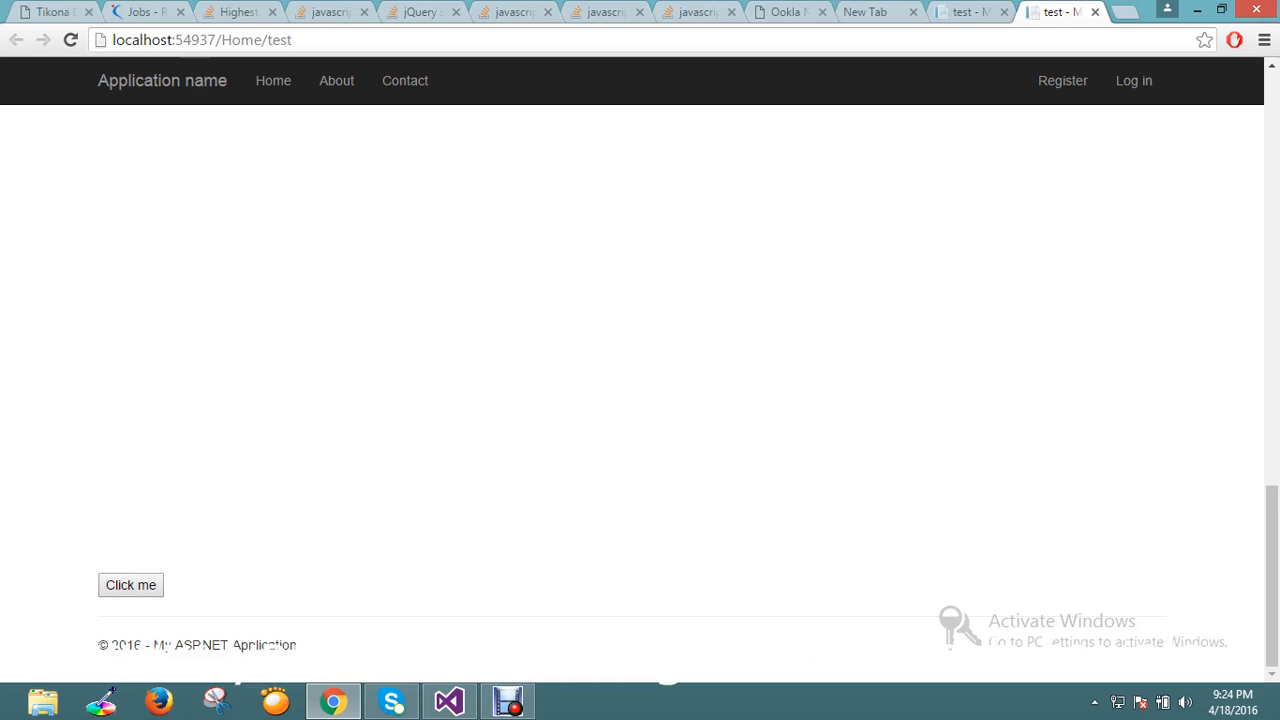
click(448, 700)
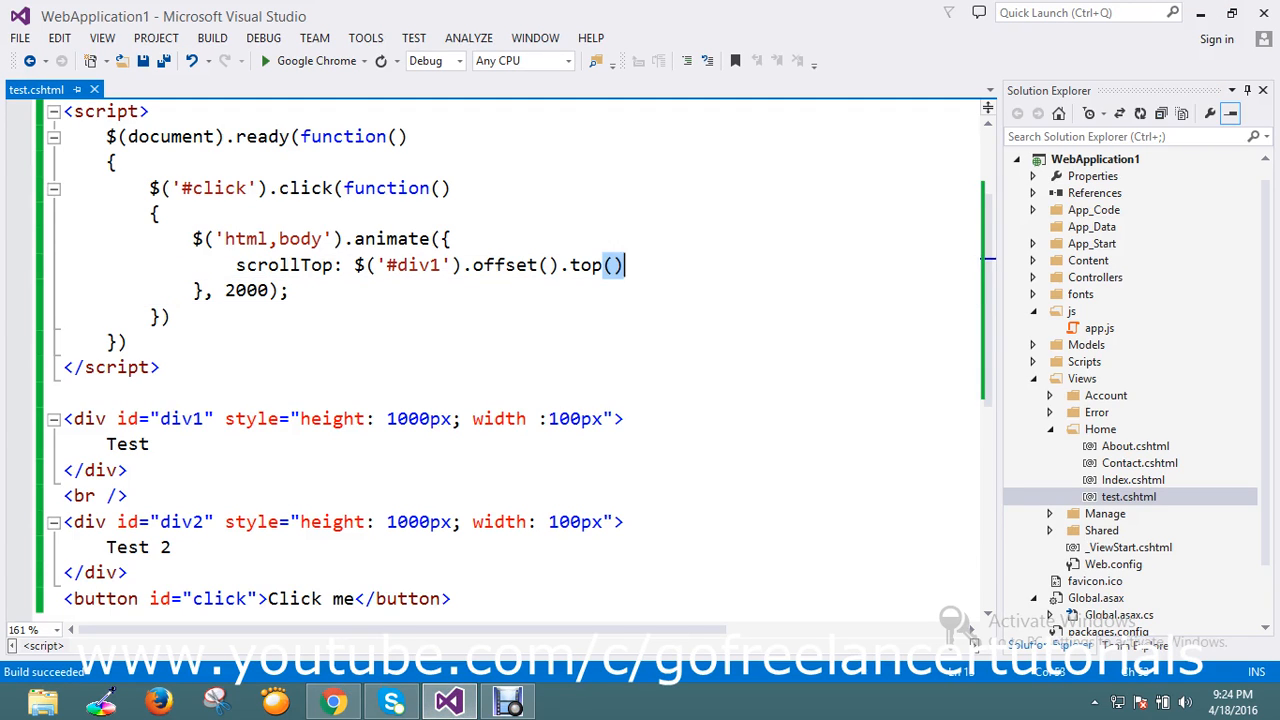
key(Backspace)
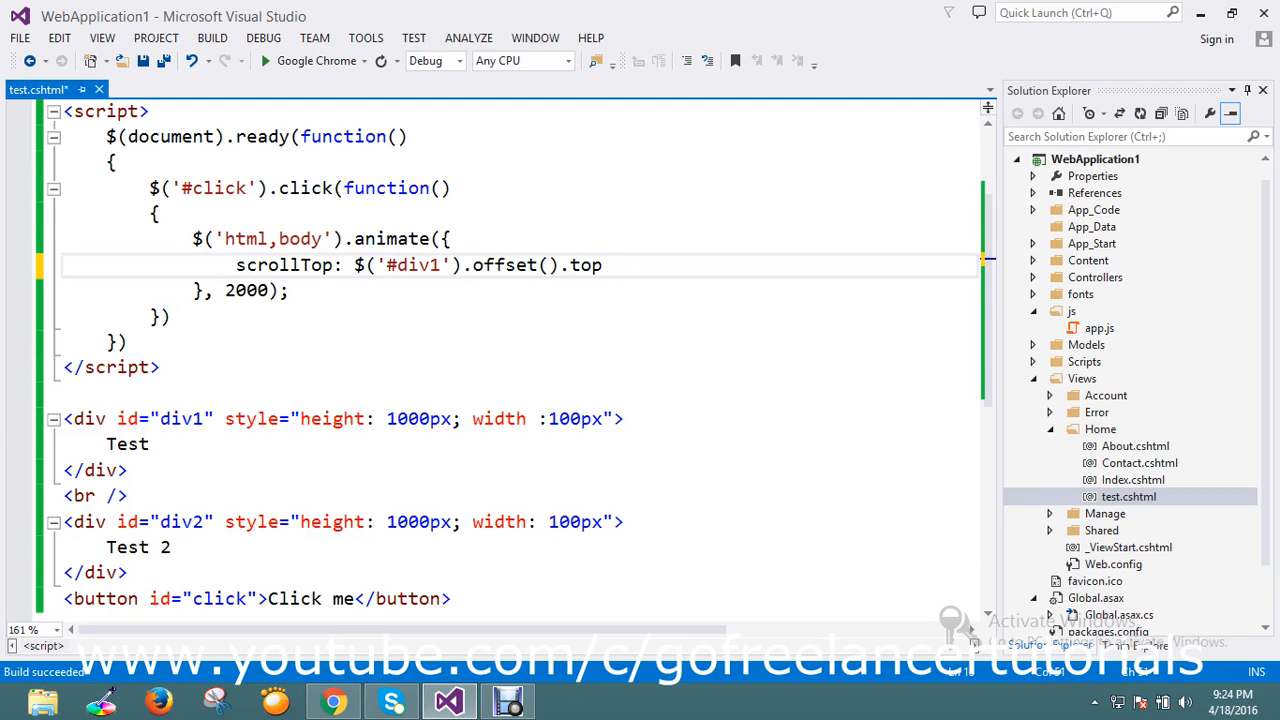
key(ctrl+s)
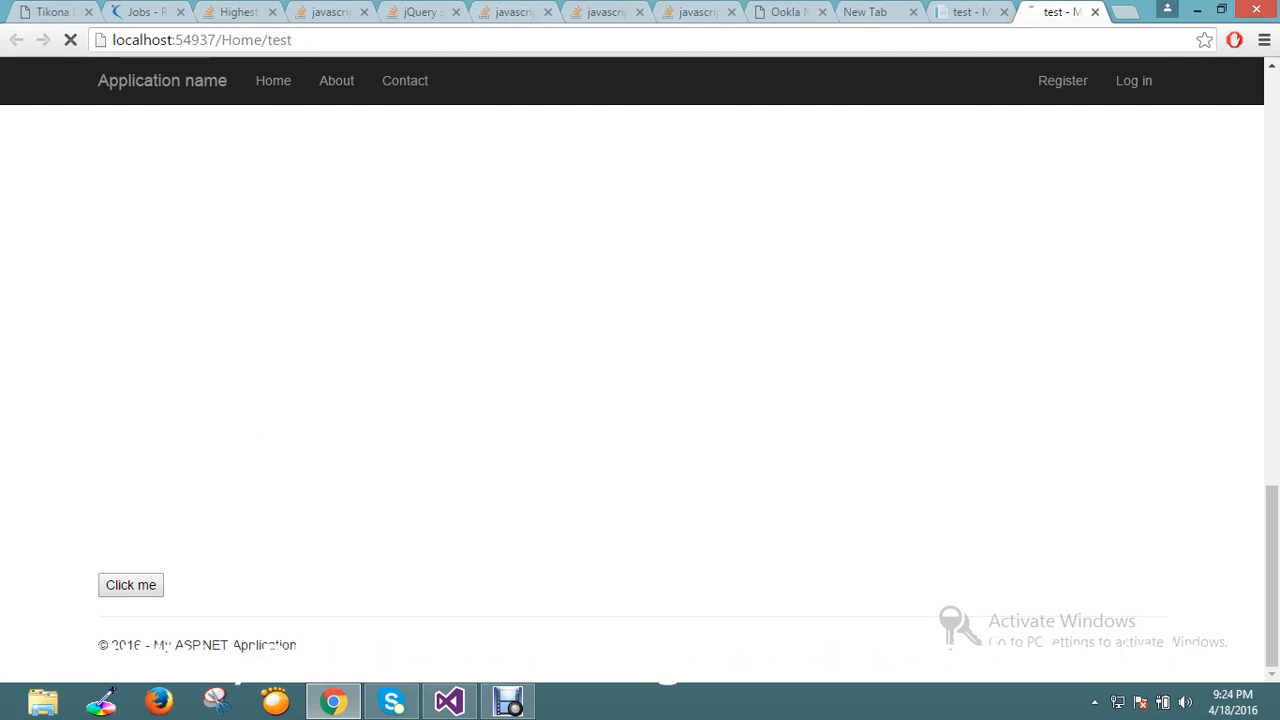
Test the scroll on the reloaded page, then change the target selector from '#div1' to '#div2'.
click(130, 585)
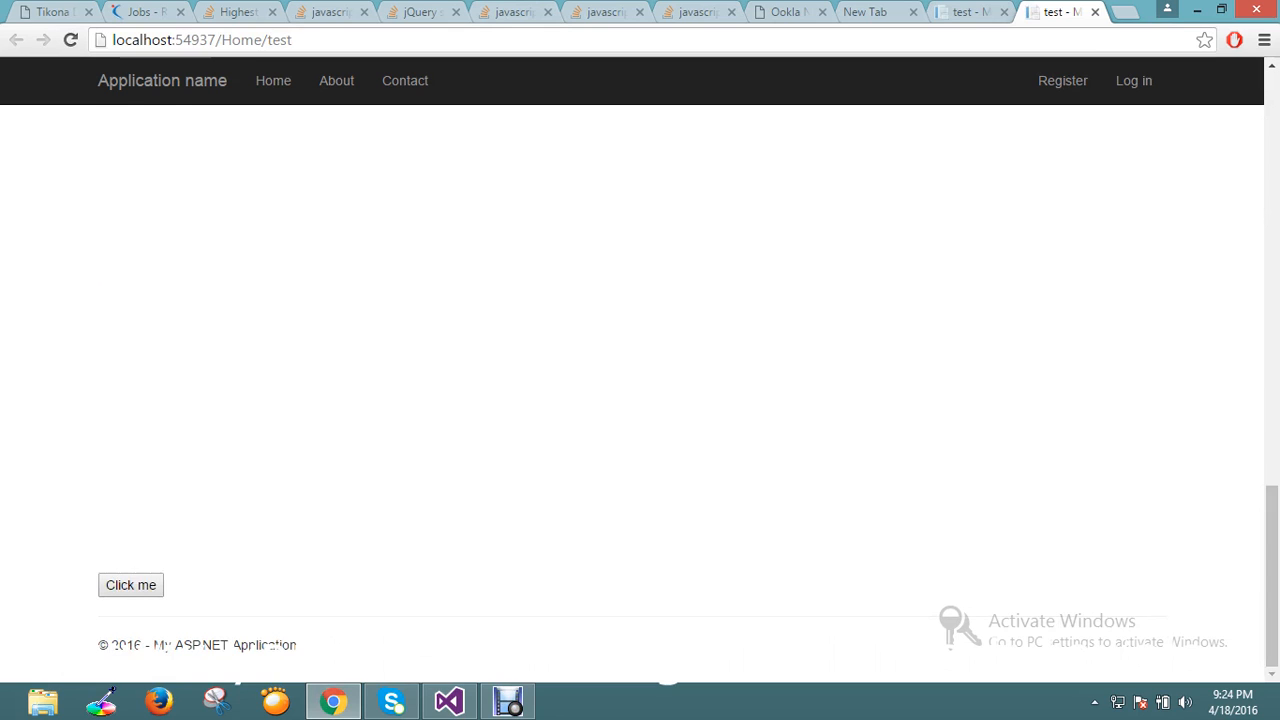
click(130, 584)
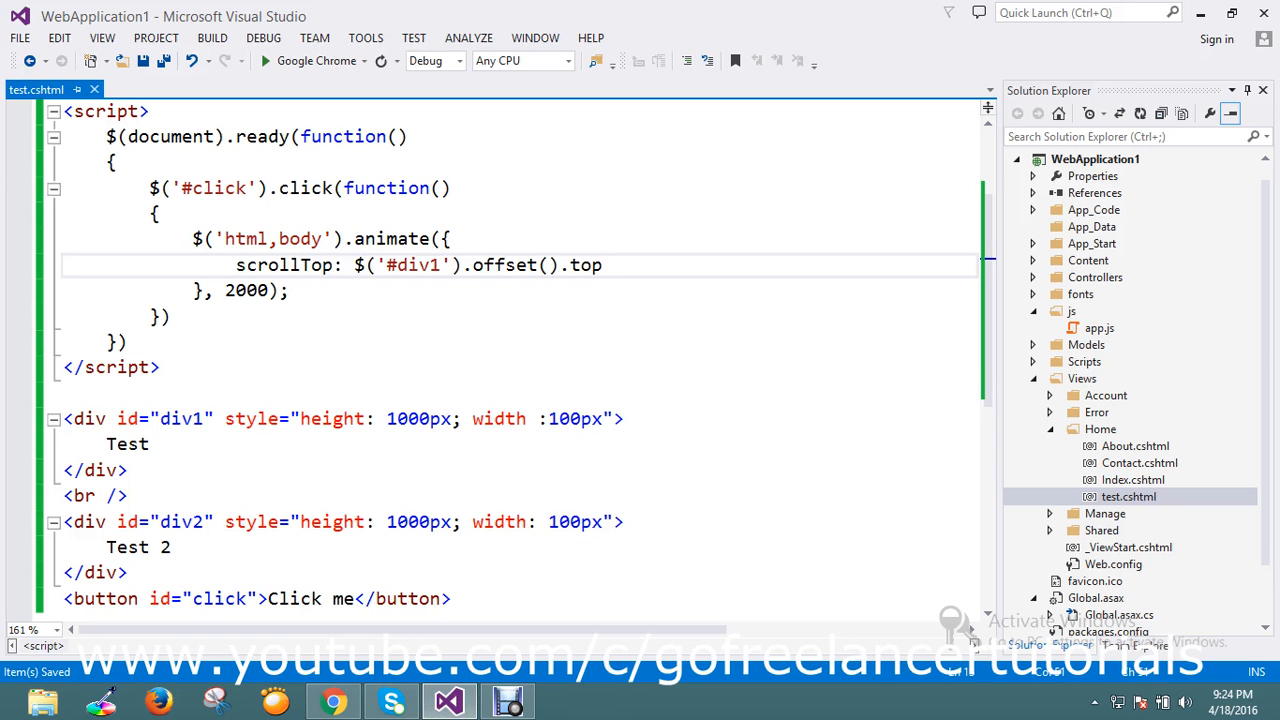
key(Backspace)
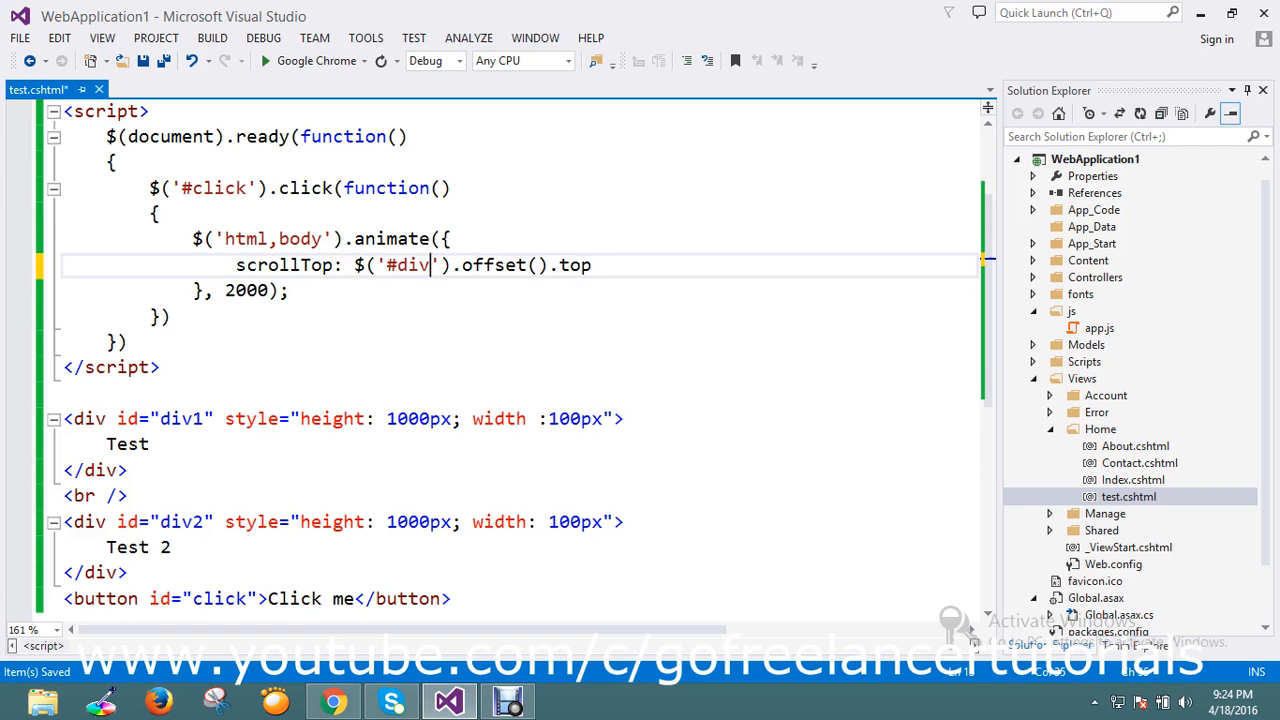
text(2)
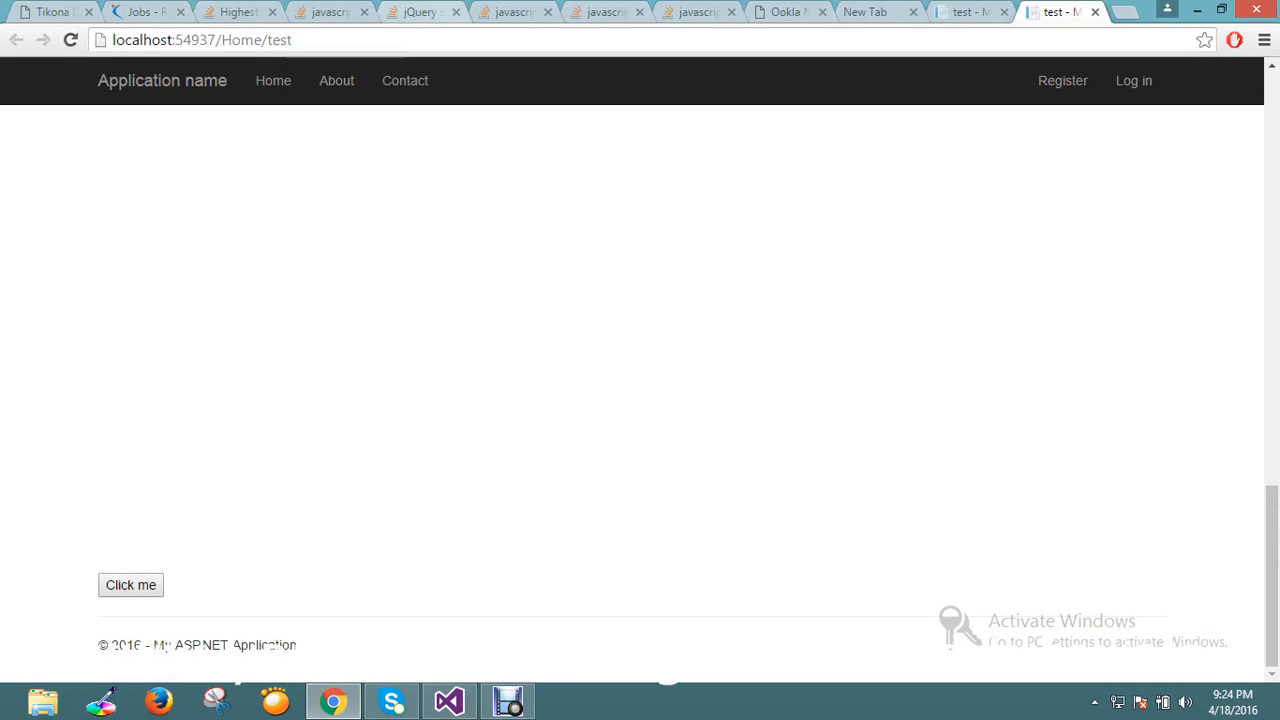
Reload the page and confirm Click me animates the scroll to the Test 2 section.
click(130, 585)
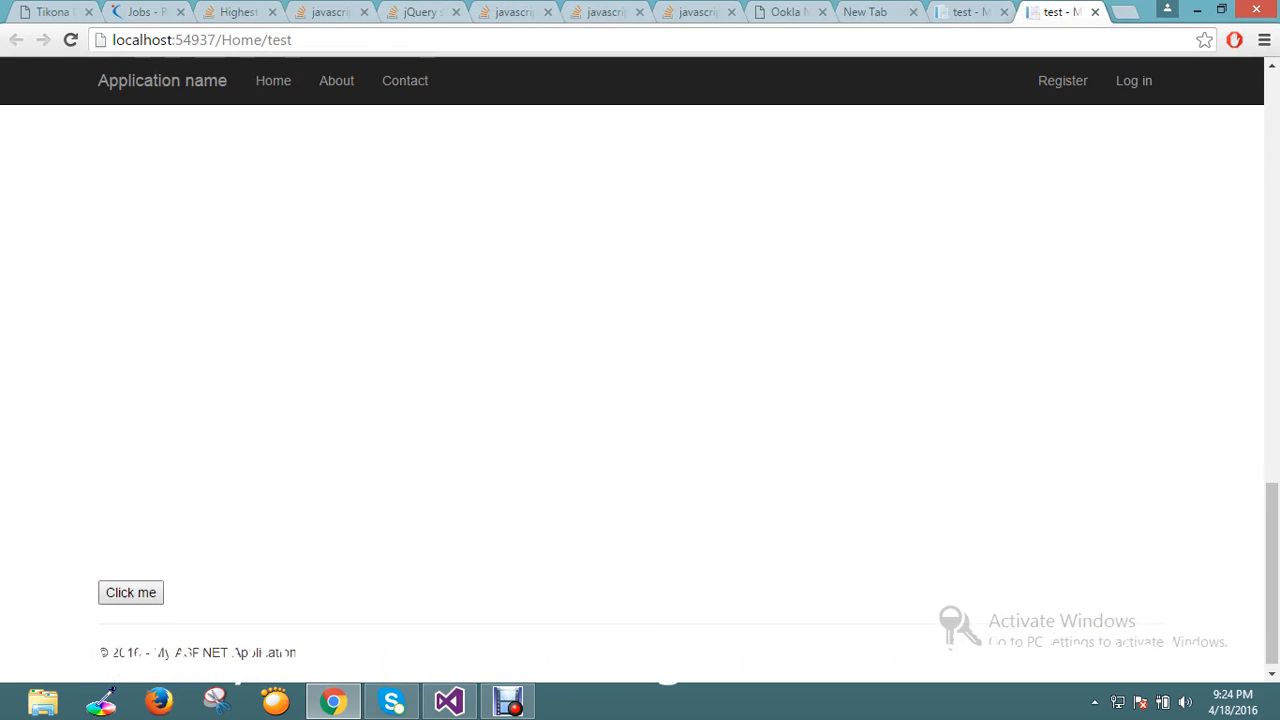
click(130, 592)
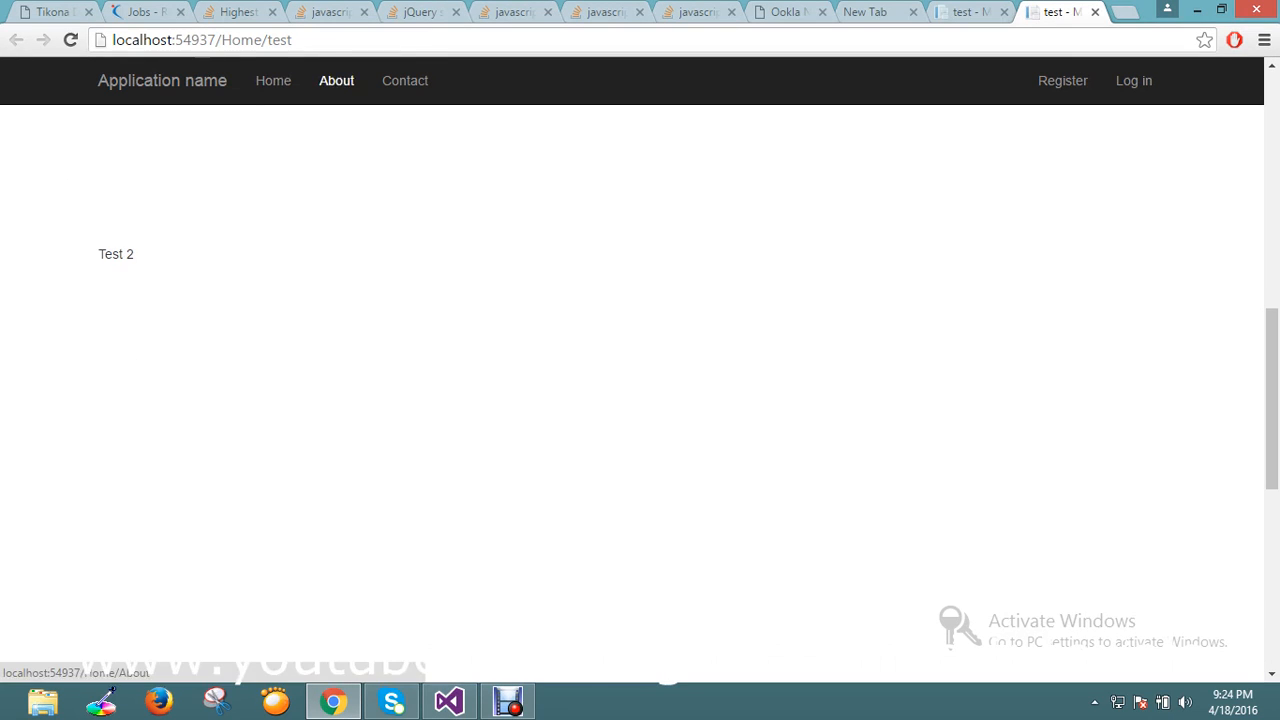
double_click(109, 253)
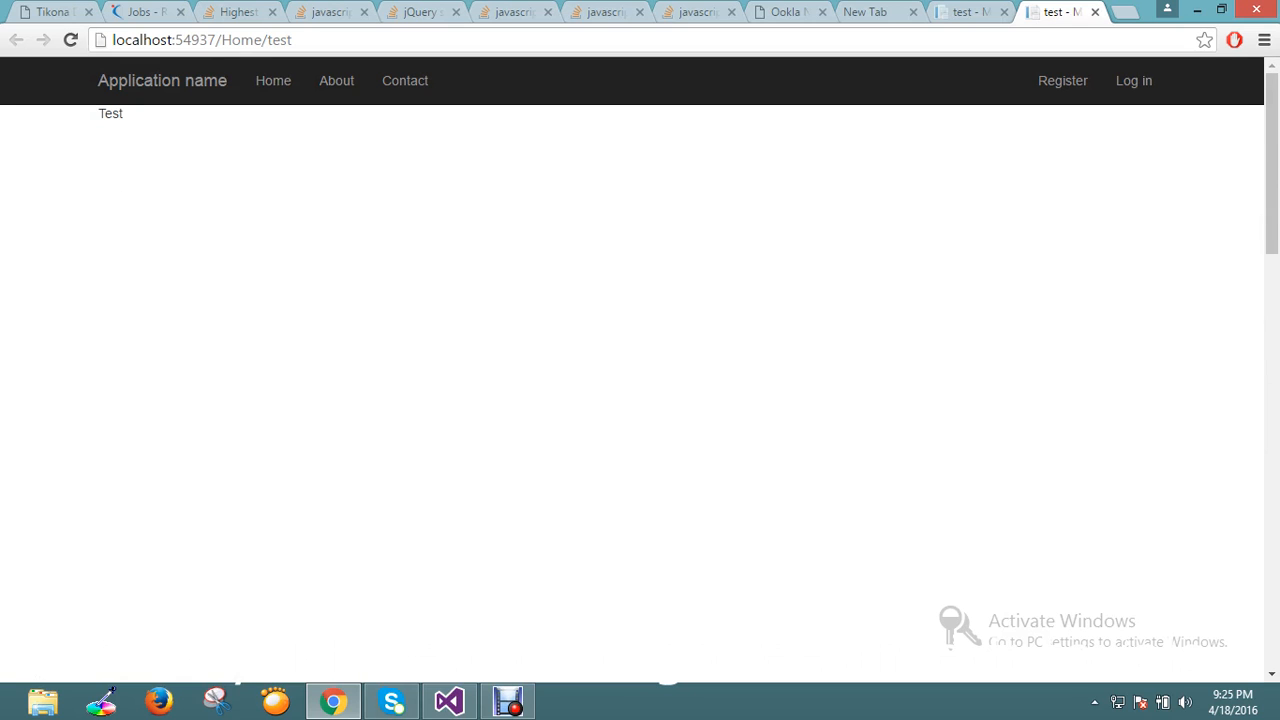
click(448, 700)
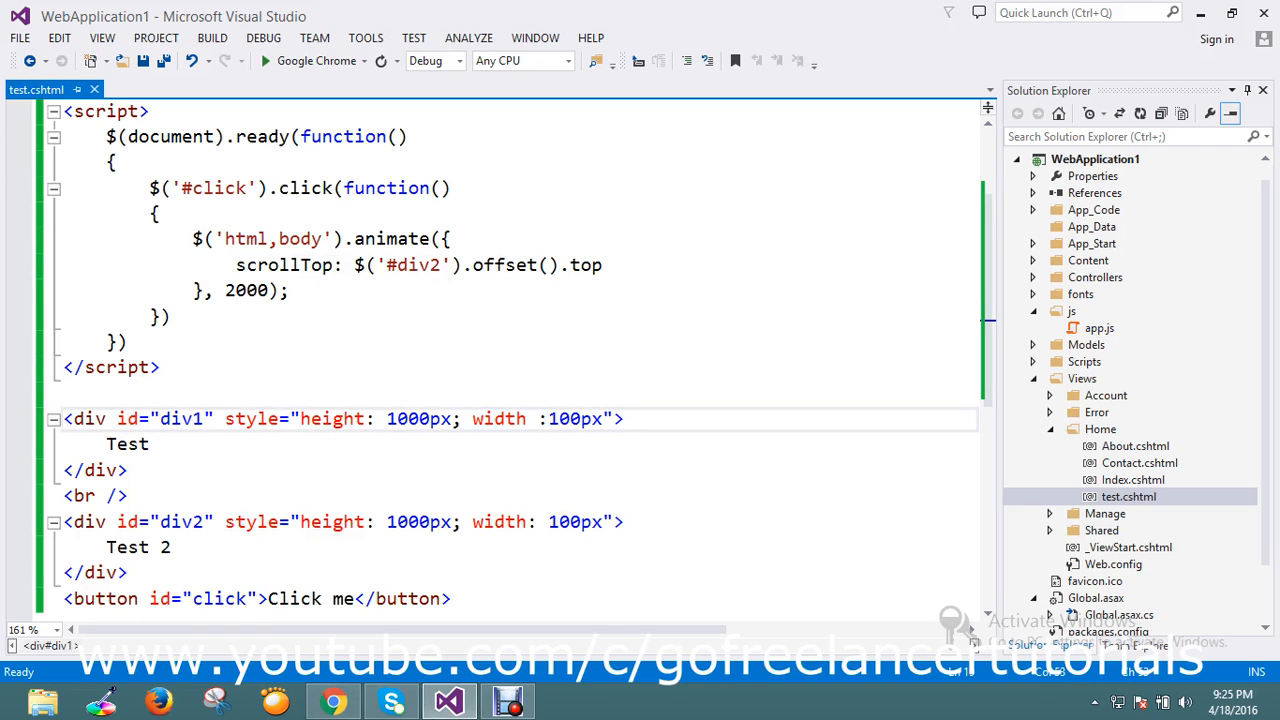
scroll(down, 3)
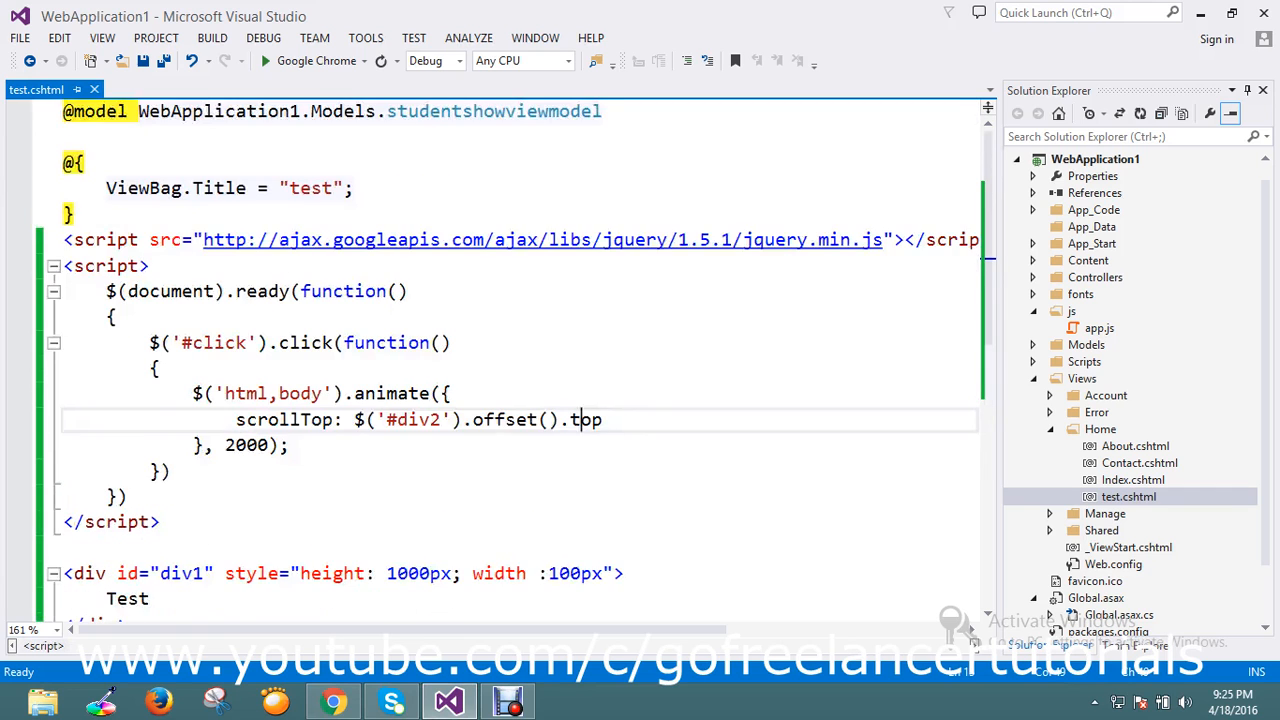
scroll(down, 3)
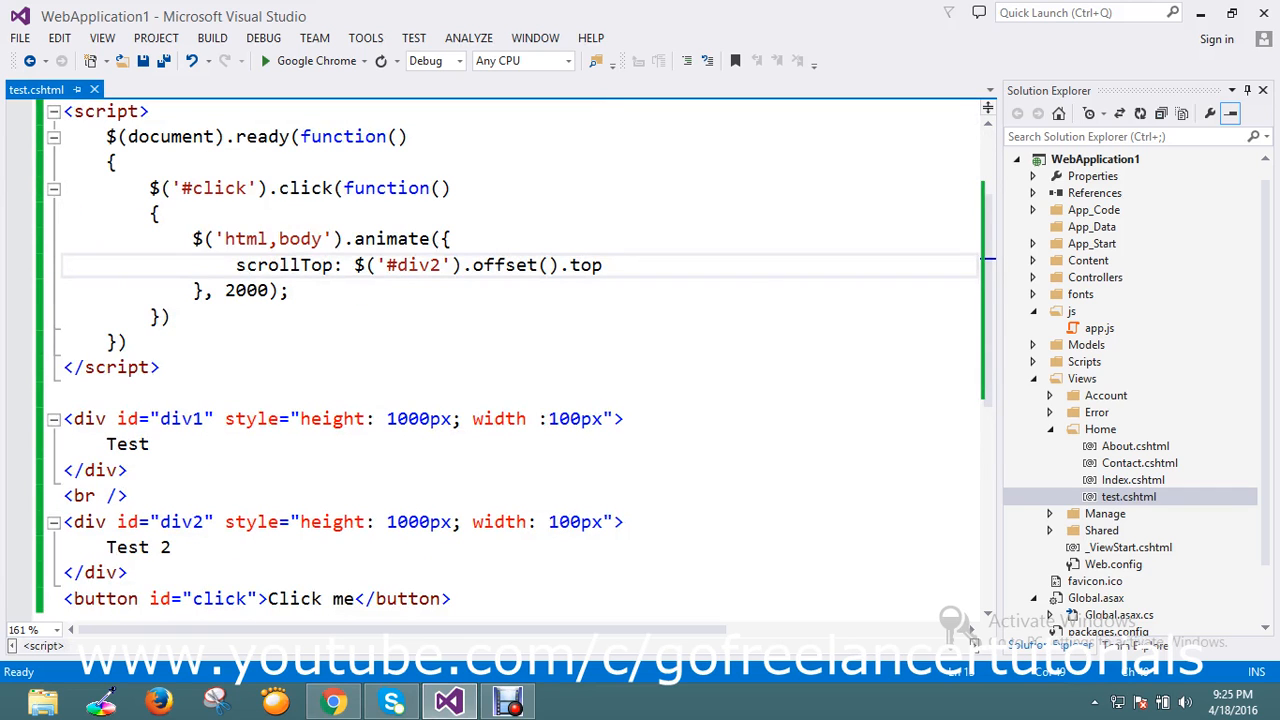